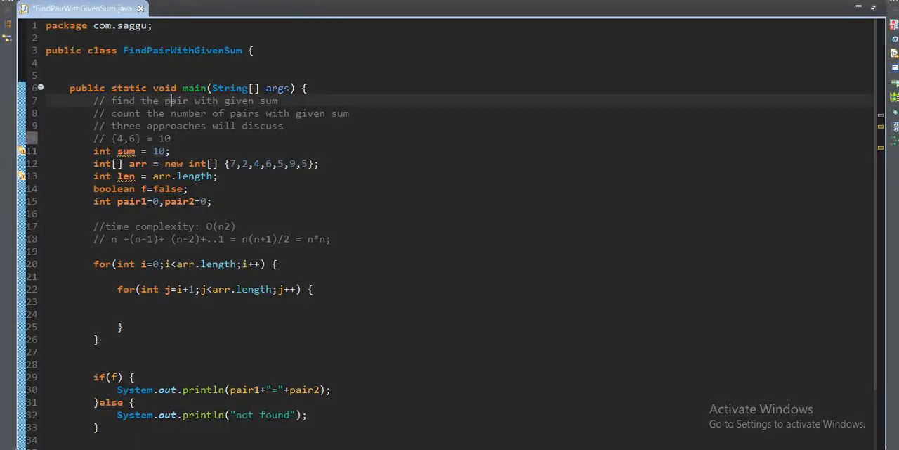
# - Highlight 'given sum' and 'sum' in the find-the-pair comments above the declarations
pyautogui.doubleClick(176, 101)
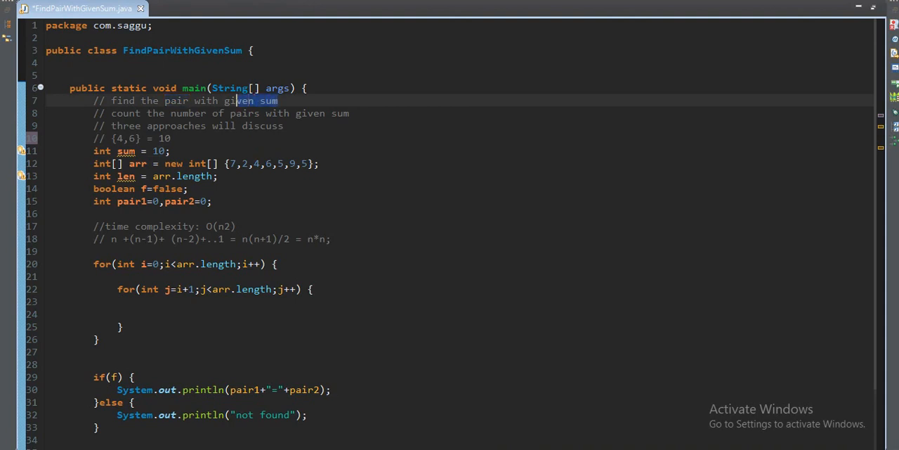
pyautogui.moveTo(239, 100); pyautogui.dragTo(196, 101)
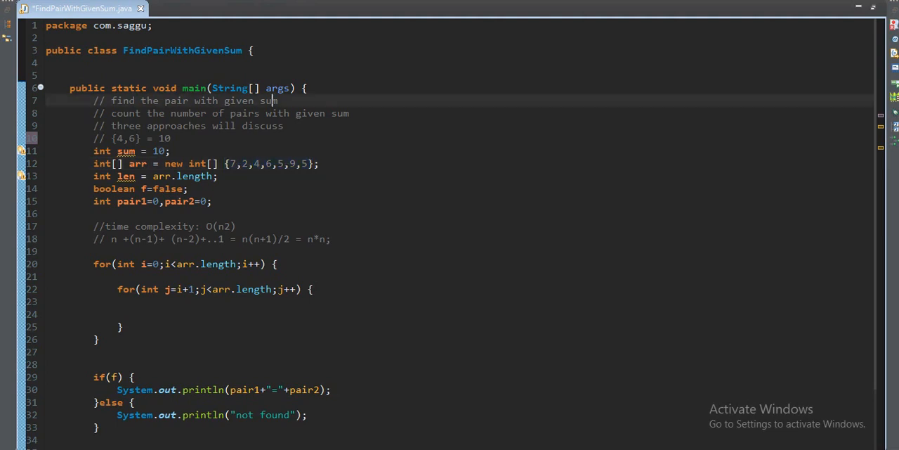
pyautogui.doubleClick(269, 101)
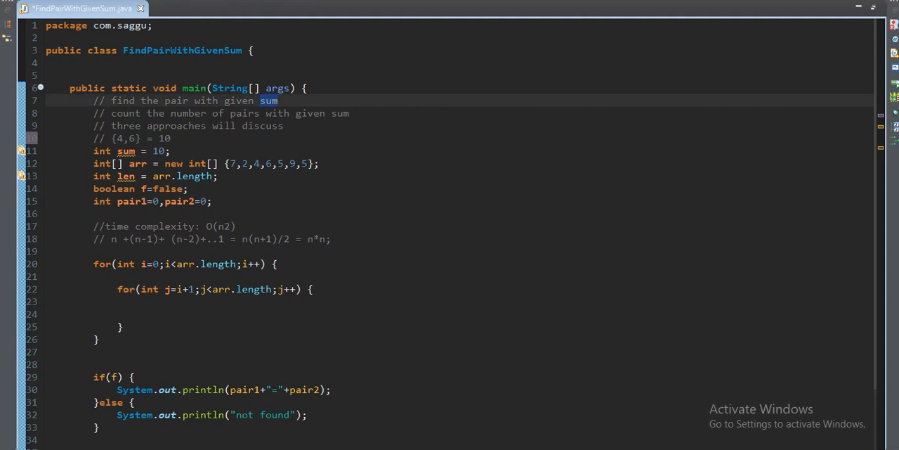
pyautogui.doubleClick(126, 150)
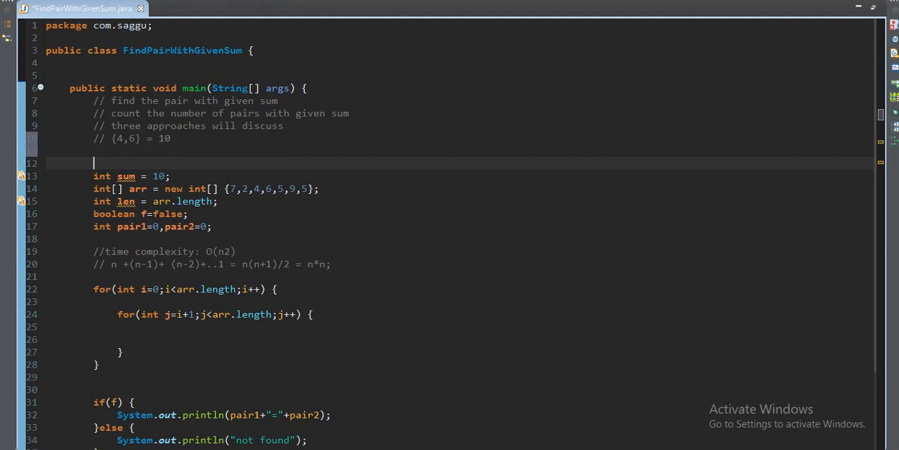
# - Remove the extra blank line so a single empty line sits above int len
pyautogui.click(255, 188)
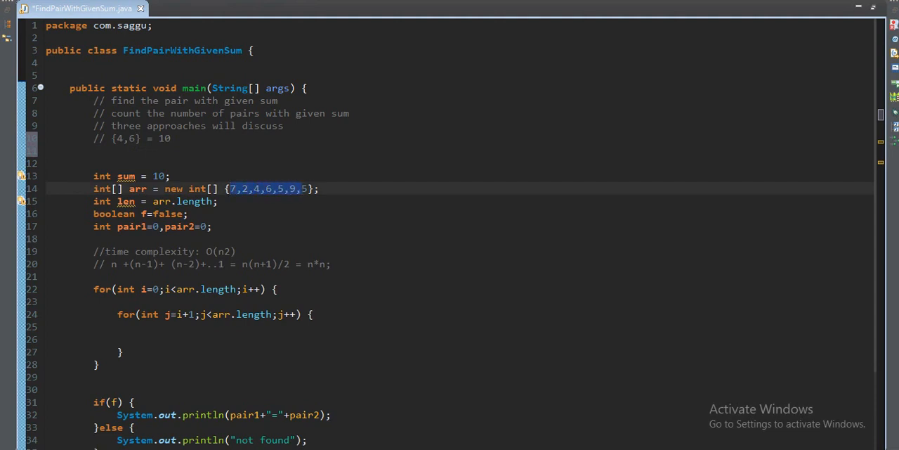
pyautogui.click(319, 189)
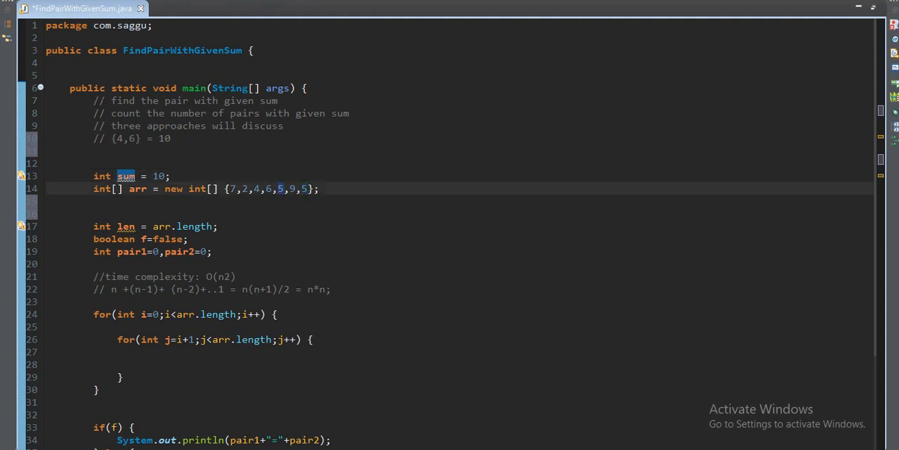
pyautogui.click(170, 176)
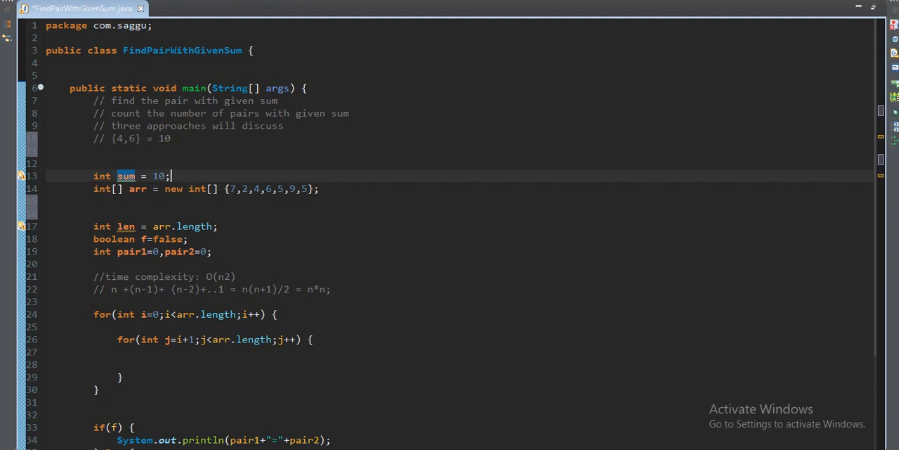
pyautogui.click(214, 276)
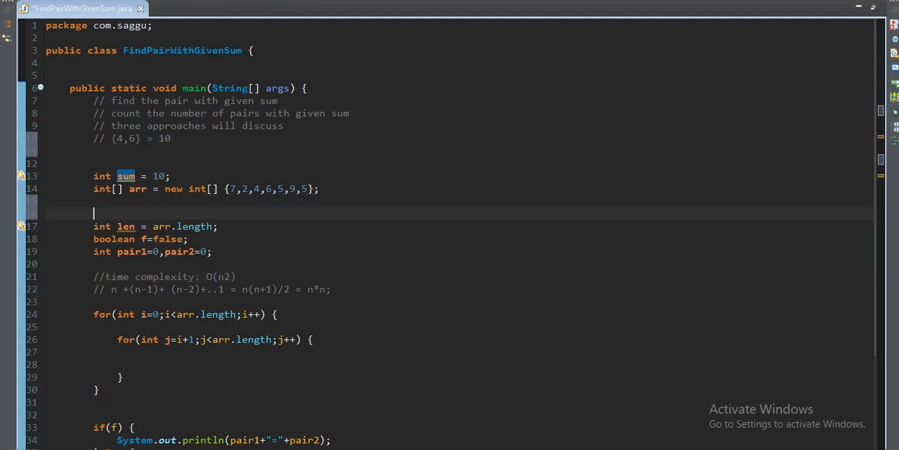
pyautogui.press('Backspace')
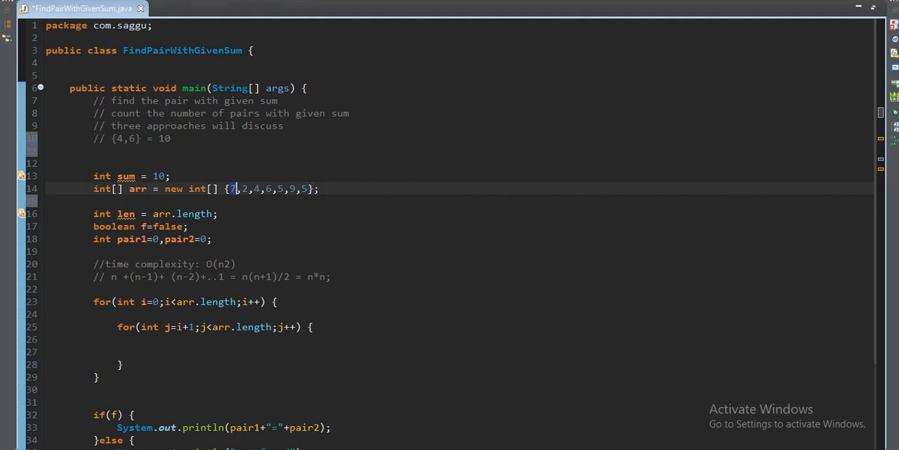
pyautogui.moveTo(241, 188); pyautogui.dragTo(297, 188)
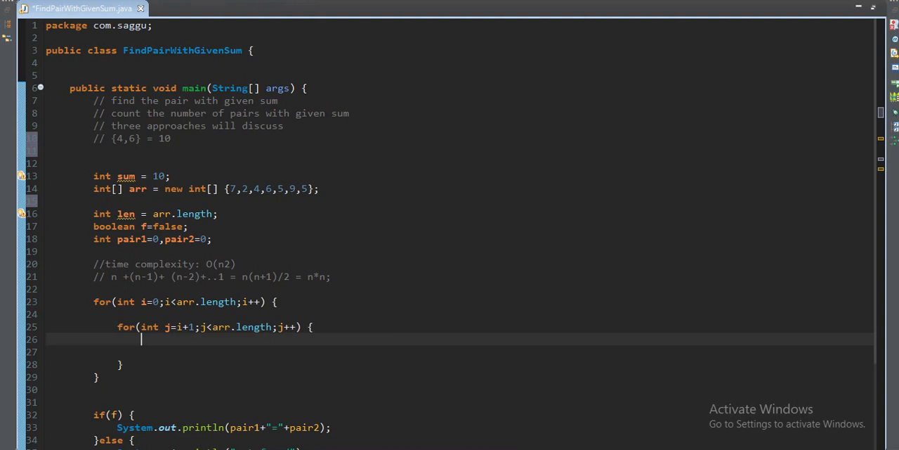
pyautogui.doubleClick(222, 264)
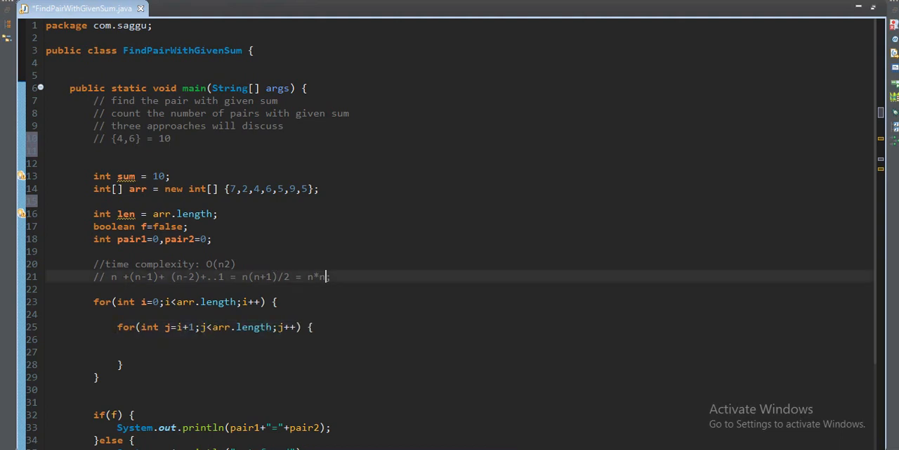
pyautogui.write(';')
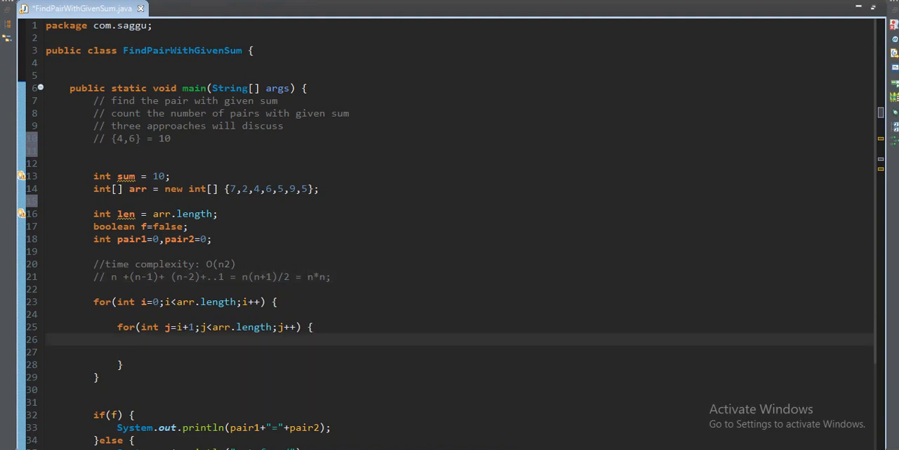
# - Write the if (arr[i]+arr[j]==sum) check and open its block
pyautogui.write('if()')
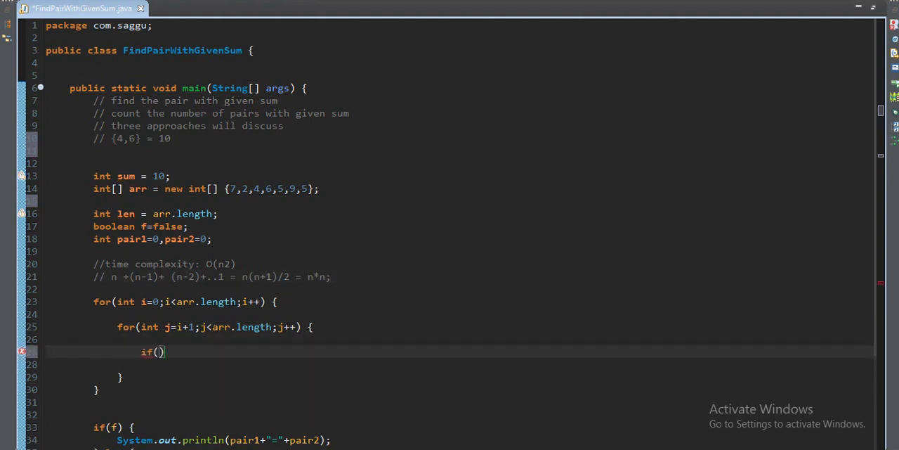
pyautogui.write('arr[i]')
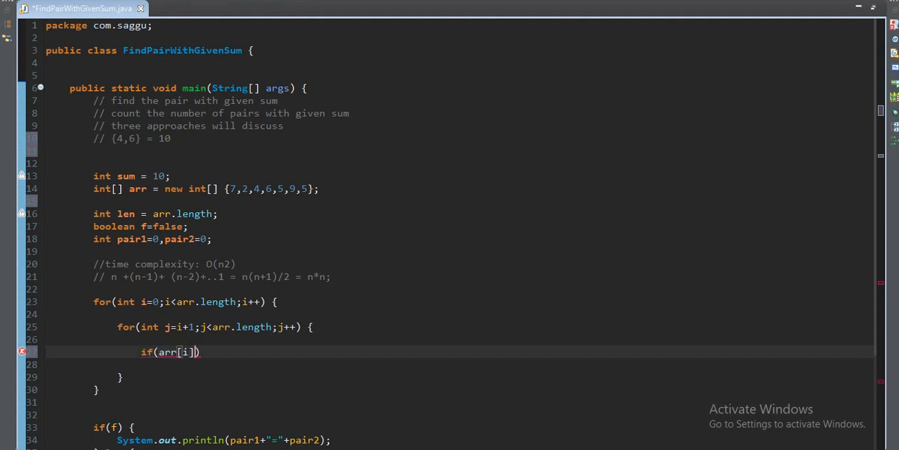
pyautogui.write('+')
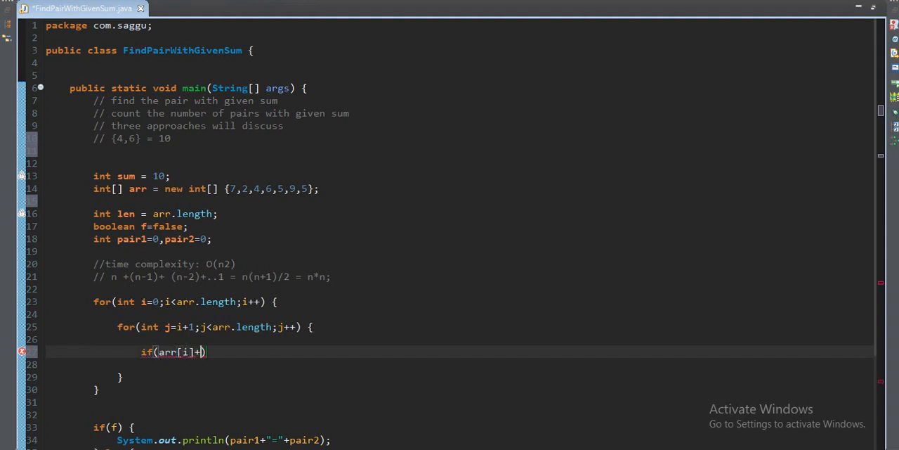
pyautogui.write('arr[j')
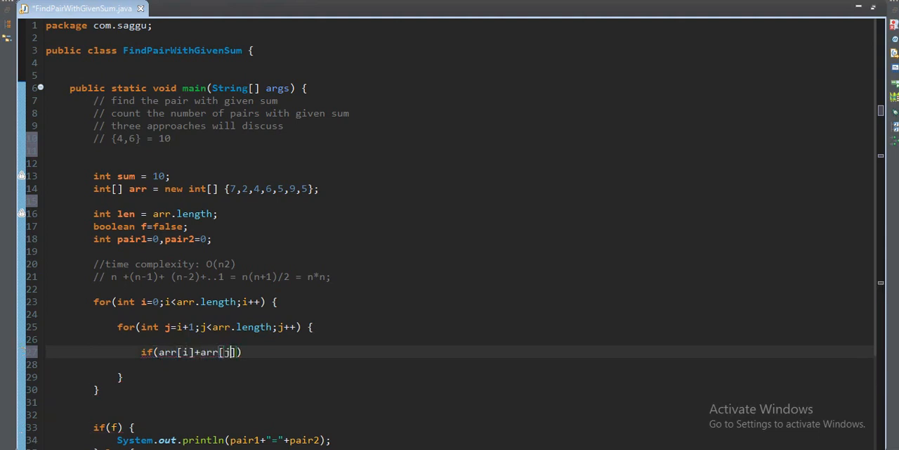
pyautogui.write('==sum')
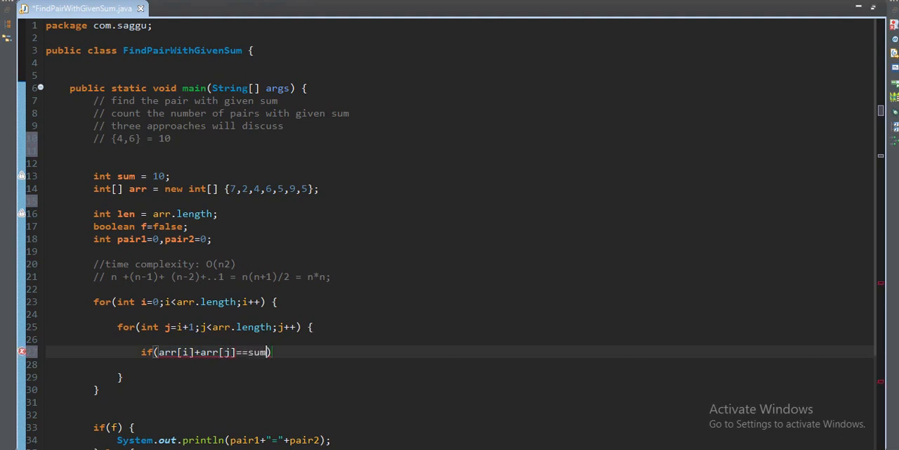
pyautogui.write('{')
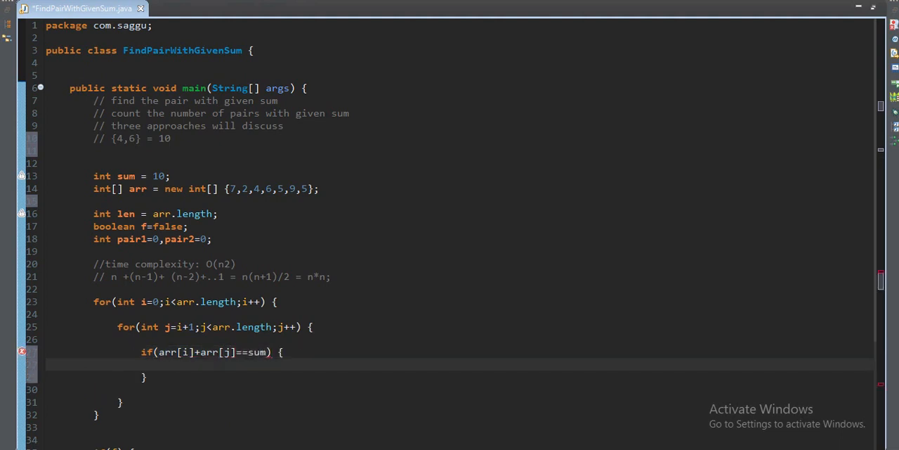
# - Assign pair1=arr[i] and pair2=arr[j], set f=true, and break
pyautogui.write('pai')
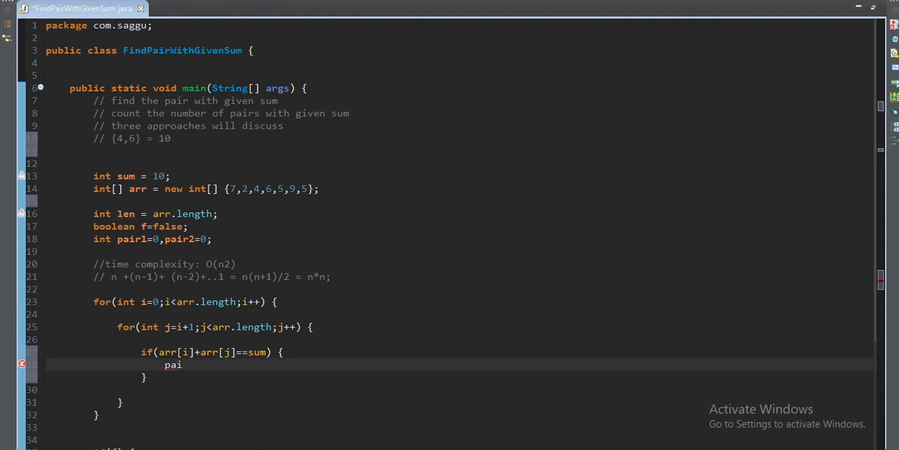
pyautogui.doubleClick(132, 239)
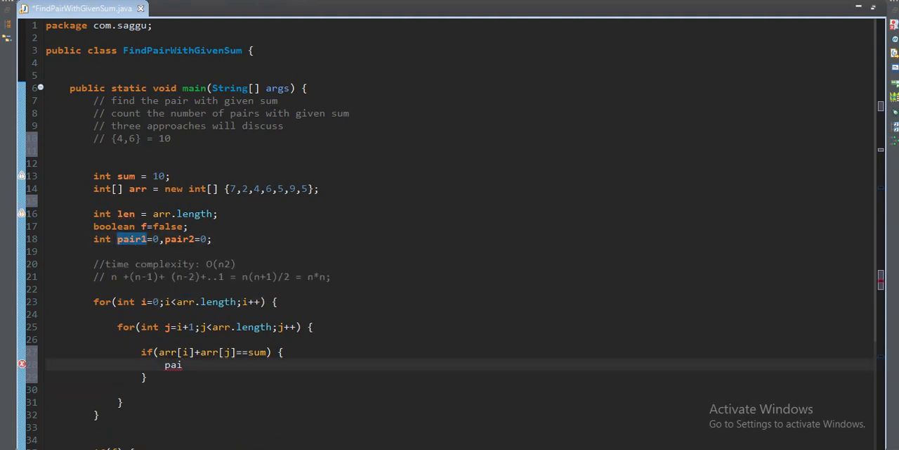
pyautogui.write('r1 =a')
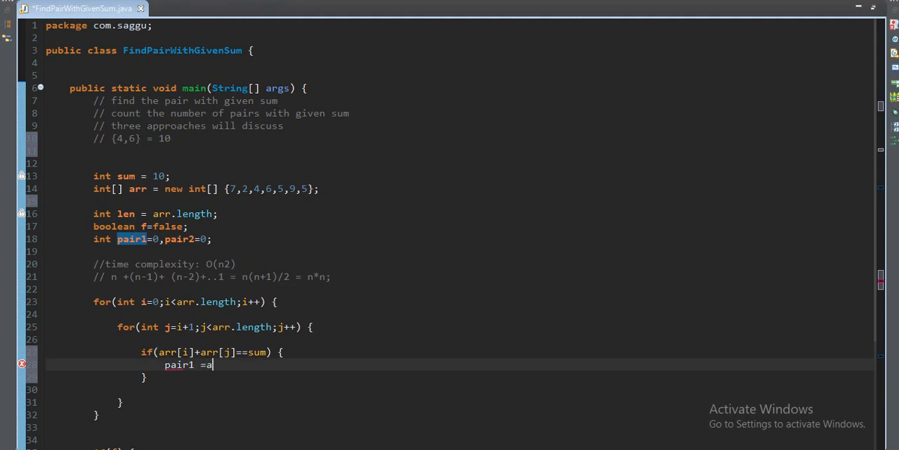
pyautogui.write('rr[i];')
pyautogui.write('pair')
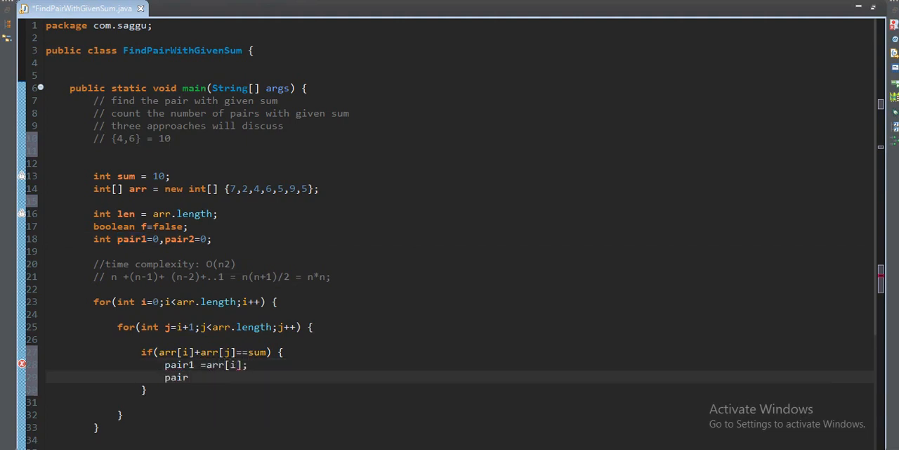
pyautogui.write('2 =')
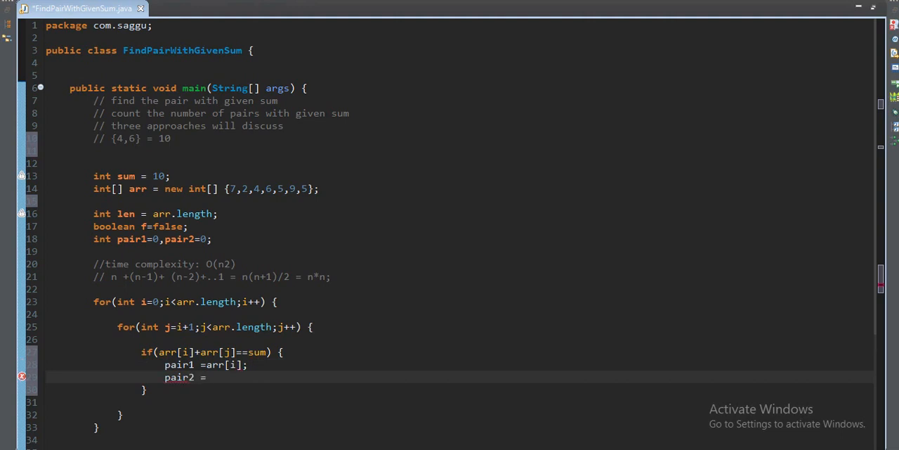
pyautogui.write('arr[]')
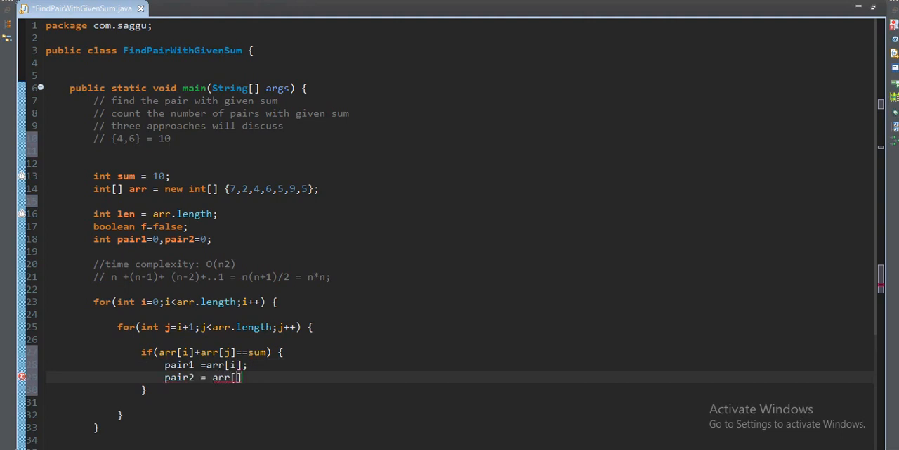
pyautogui.write('j];')
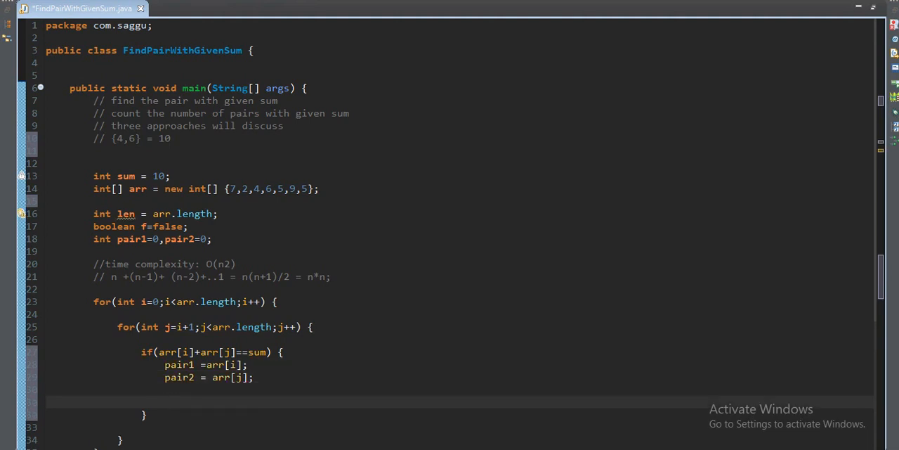
pyautogui.write('f=tru')
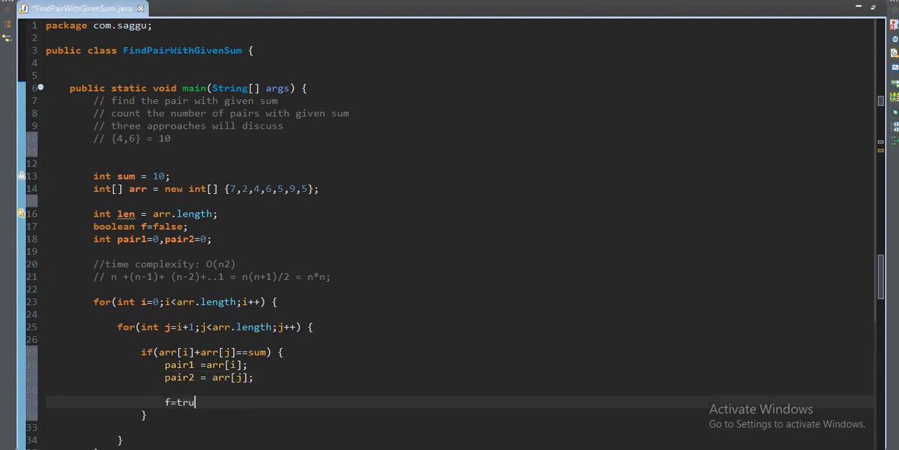
pyautogui.write('e;')
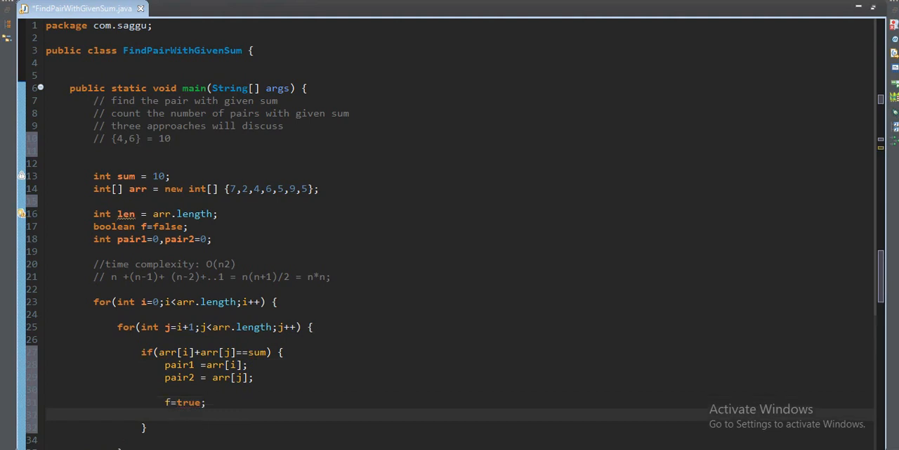
pyautogui.write('break;')
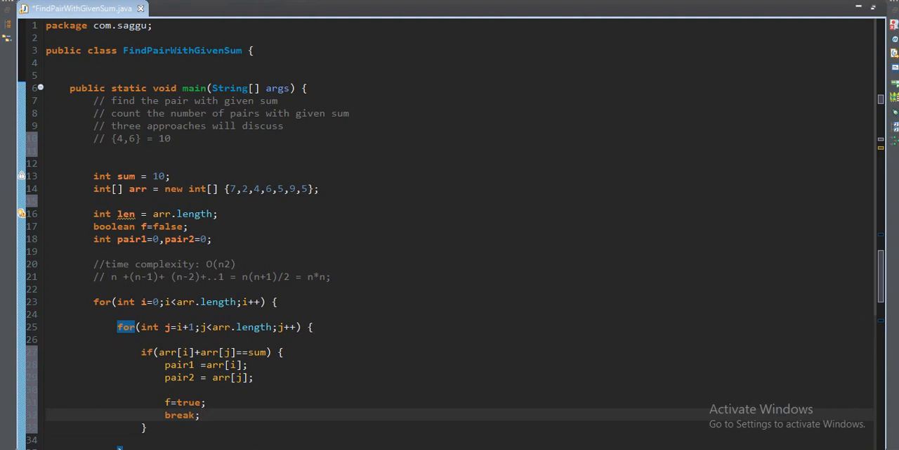
# - Review the pair printout code and save FindPairWithGivenSum.java with Ctrl+S
pyautogui.scroll(-3)
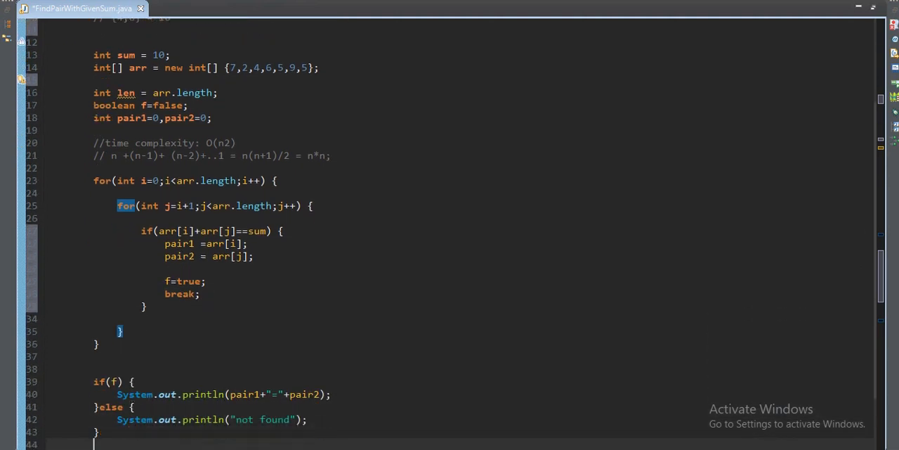
pyautogui.scroll(-3)
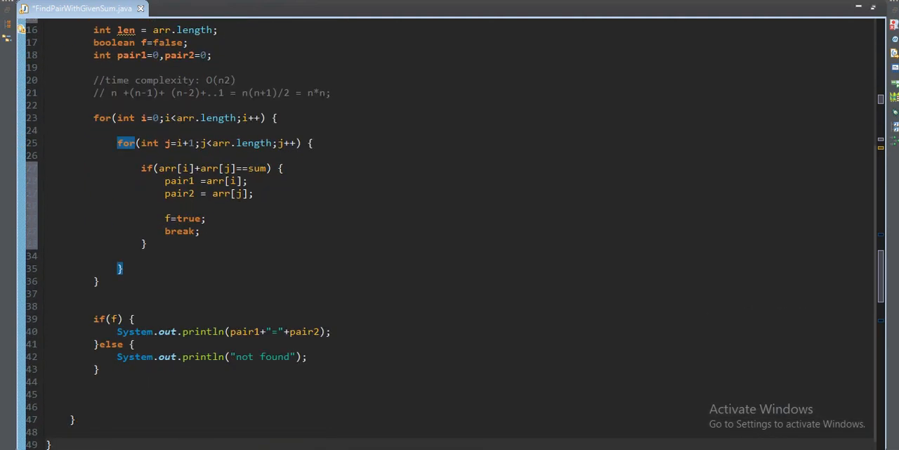
pyautogui.click(114, 318)
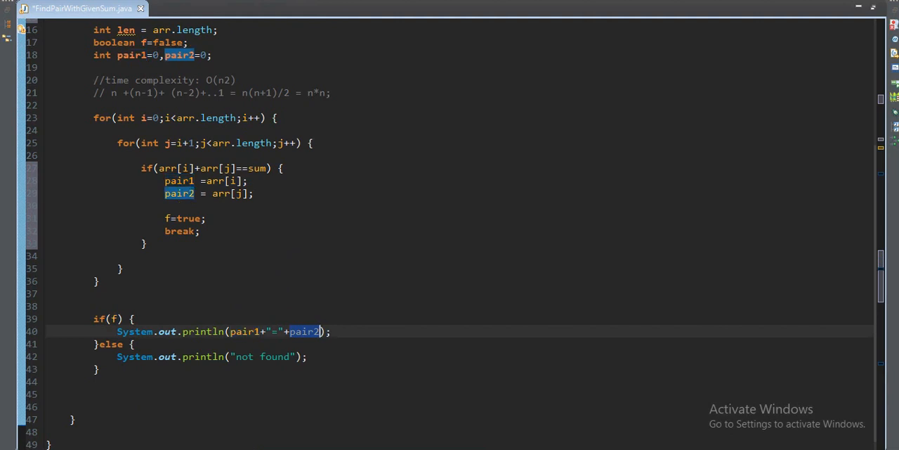
pyautogui.press('ctrl+s')
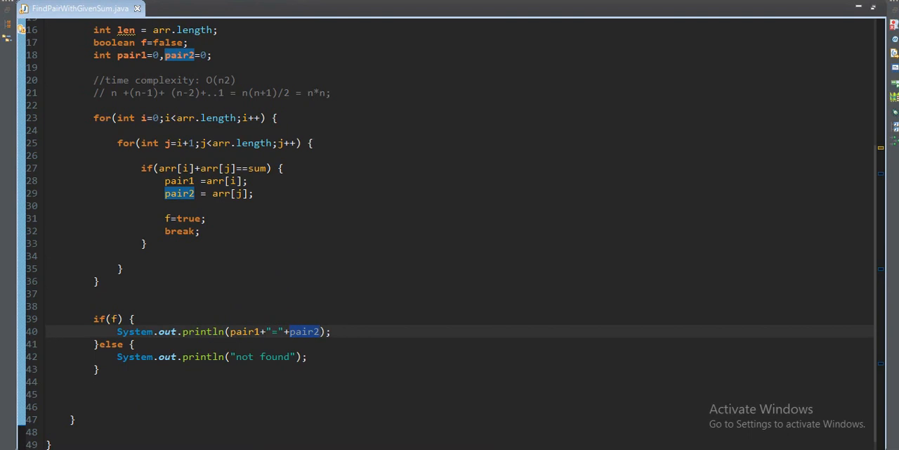
pyautogui.click(320, 331)
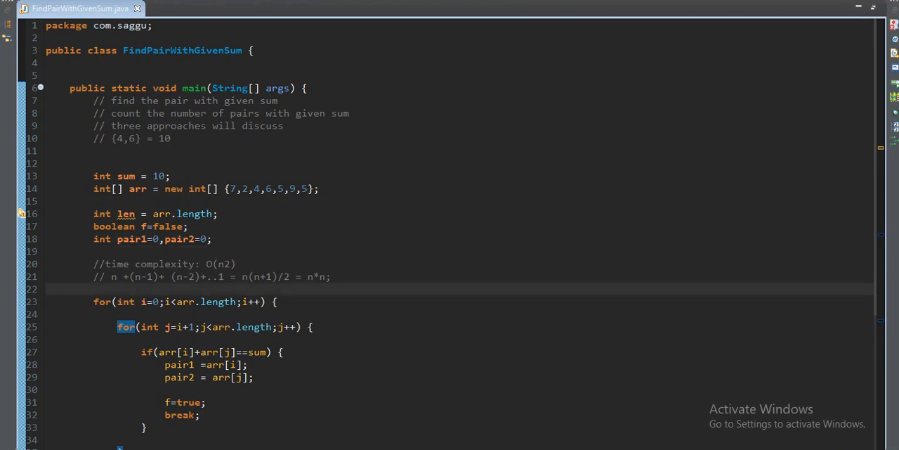
# - Add the comment '// sorting O(nlogn)' below the complexity comments
pyautogui.write('// sor')
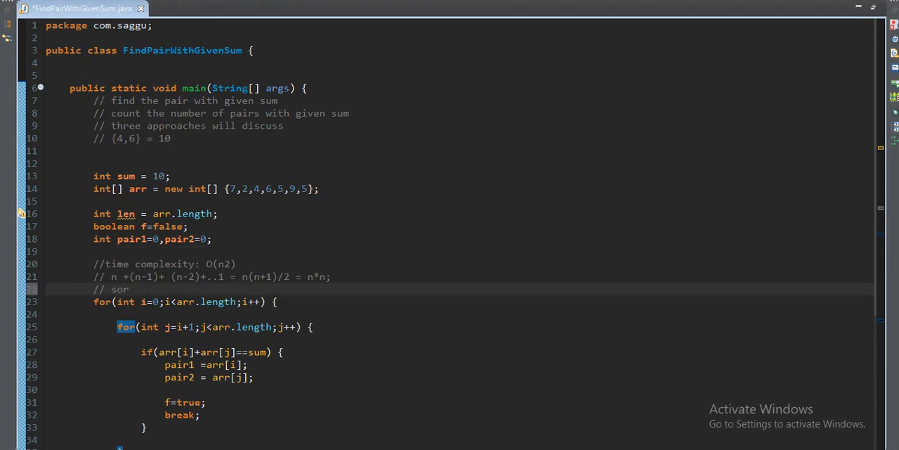
pyautogui.write('ti')
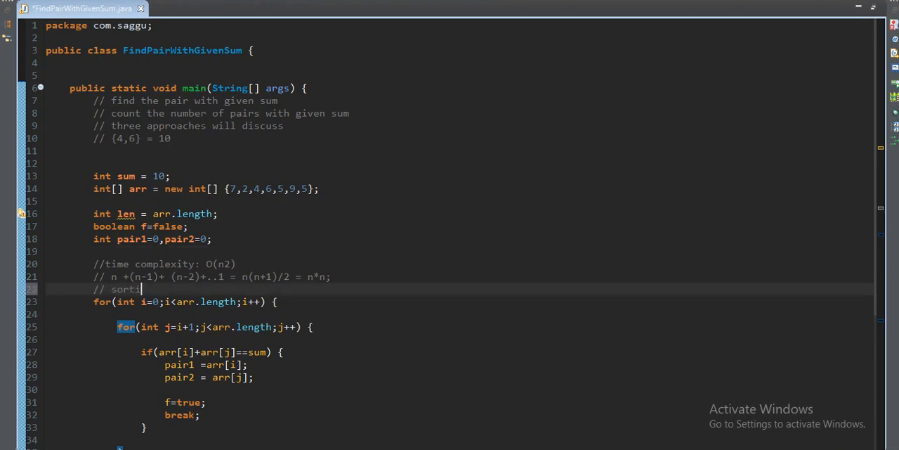
pyautogui.write('ng')
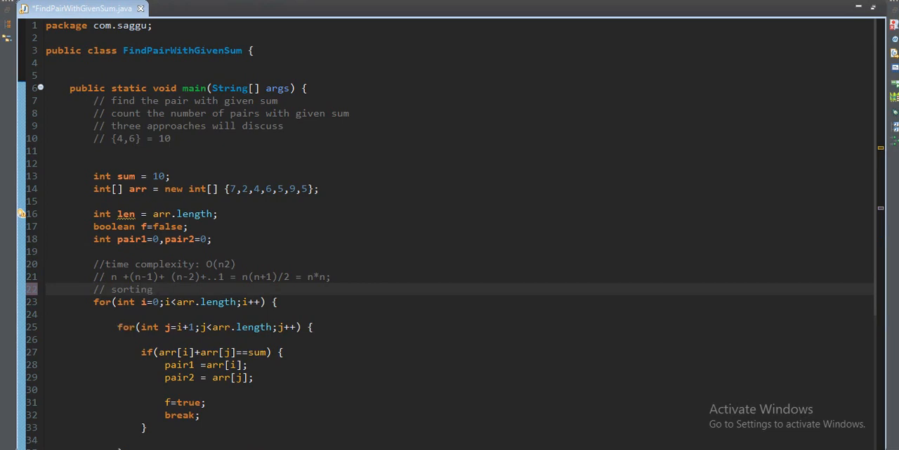
pyautogui.write('O(')
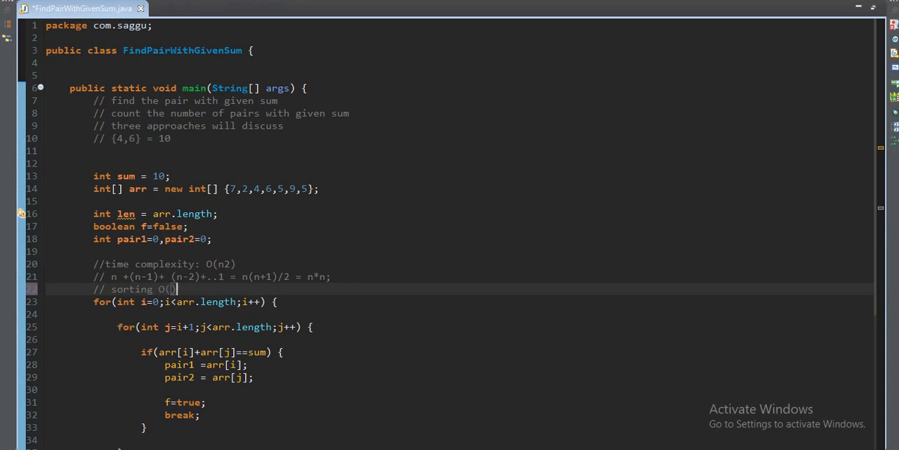
pyautogui.write('nlog')
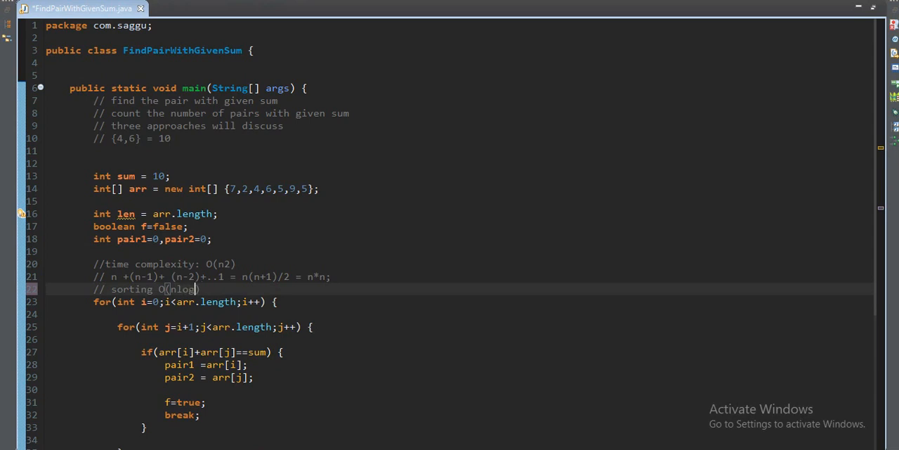
pyautogui.write('n')
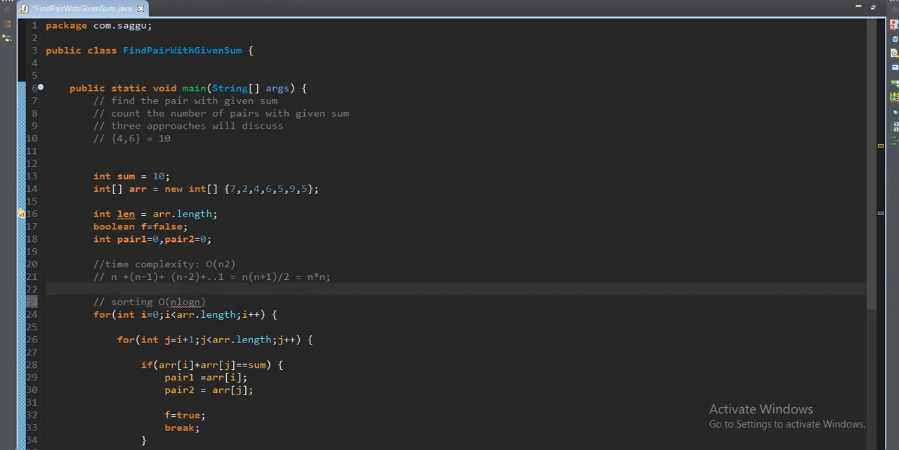
pyautogui.scroll(-3)
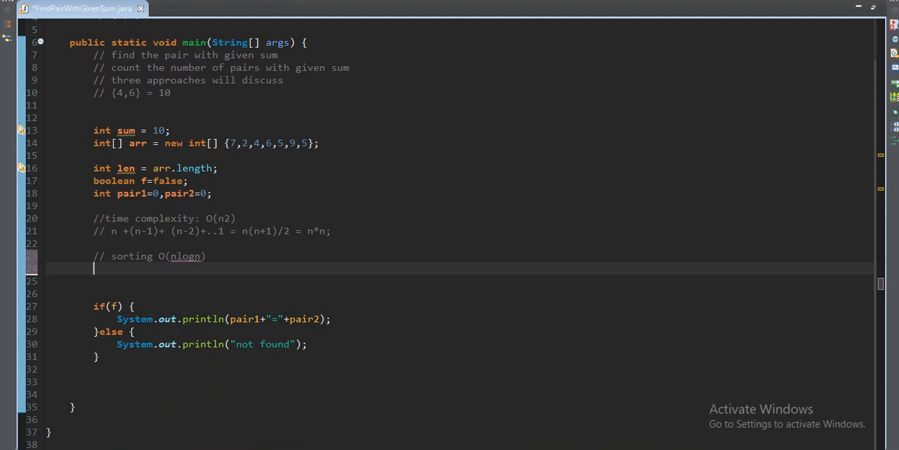
# - Declare int left=0 and right=len-1 for the two-pointer search
pyautogui.write('intn')
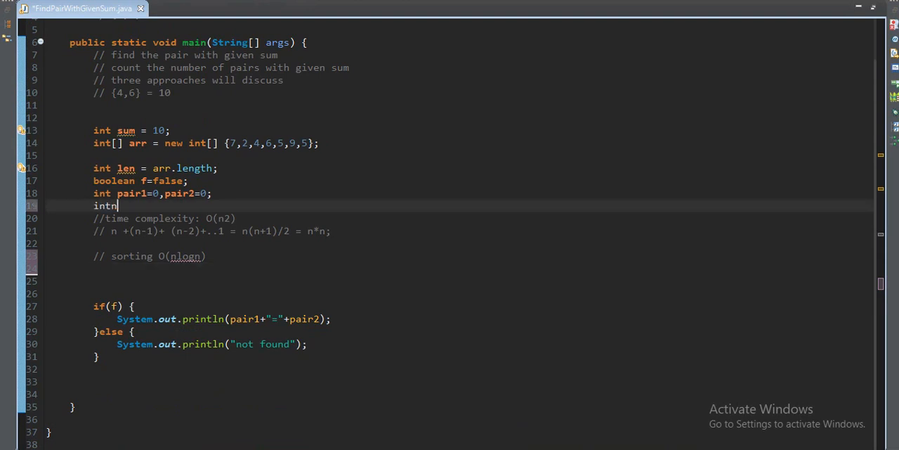
pyautogui.write('left')
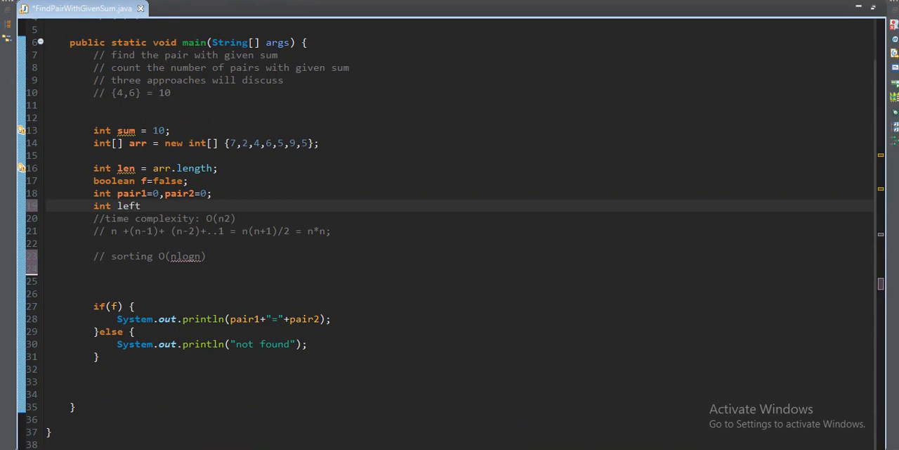
pyautogui.write('=0')
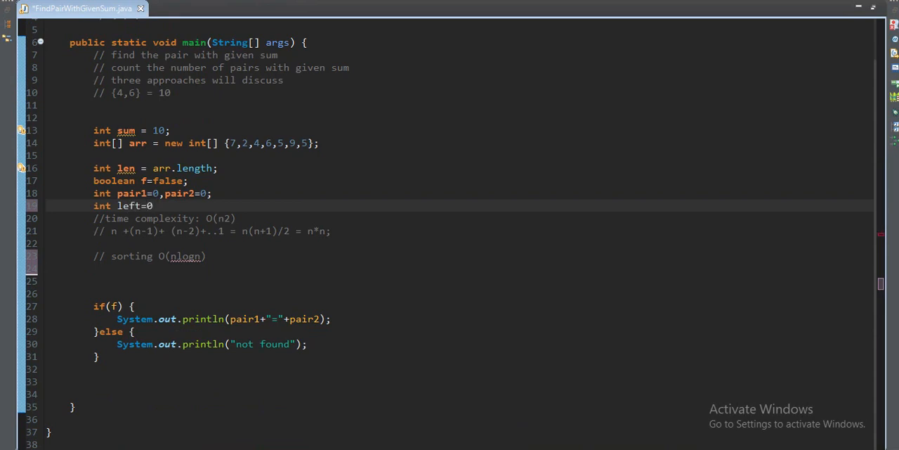
pyautogui.write(', right')
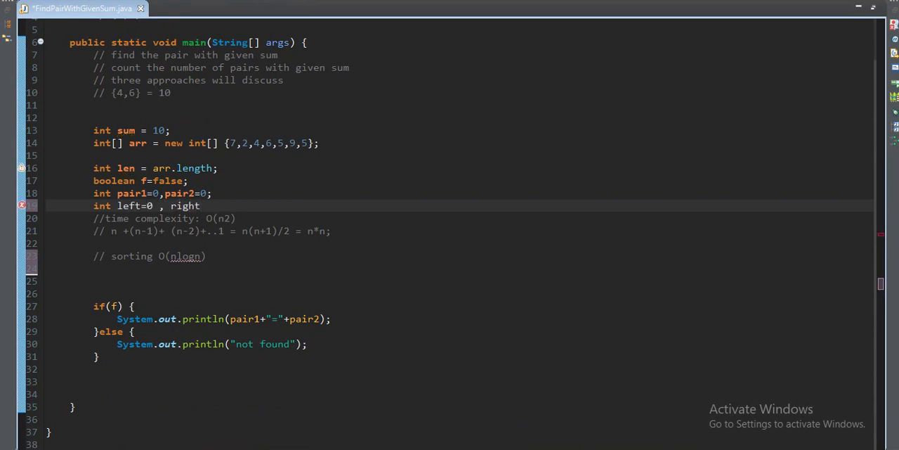
pyautogui.write('=1')
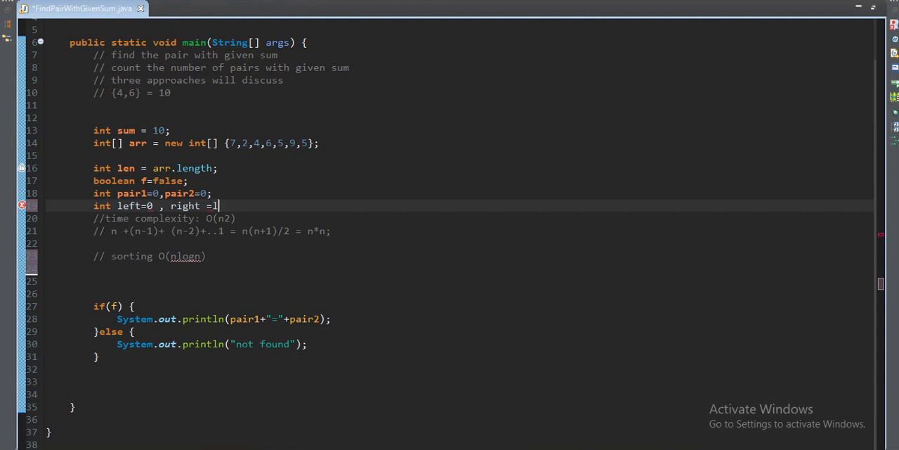
pyautogui.write('en-1;')
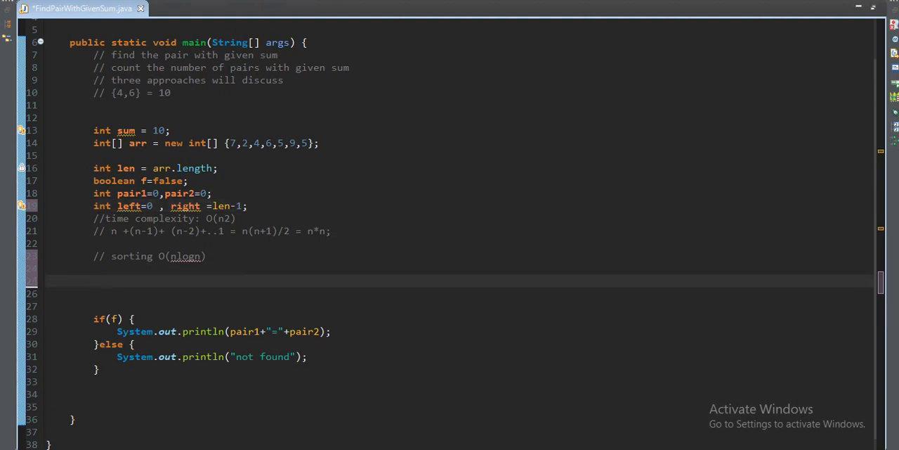
# - Write while (left<right) containing if (arr[left]+arr[right]==sum)
pyautogui.write('while(')
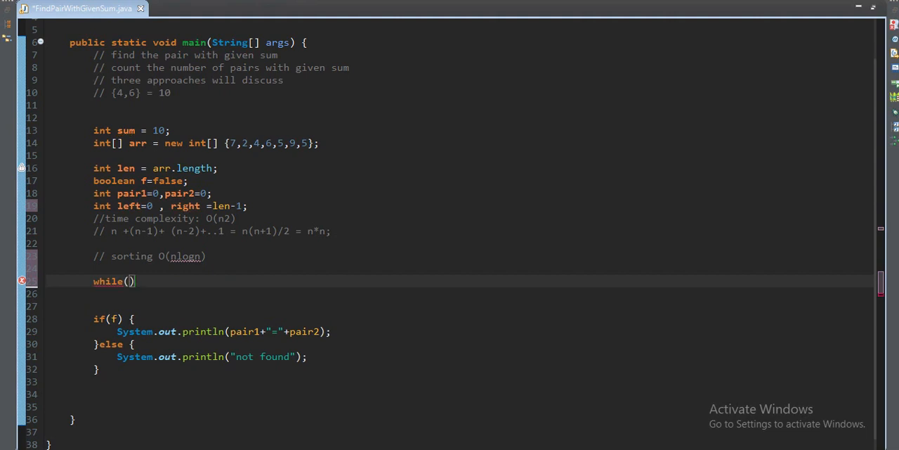
pyautogui.write('left')
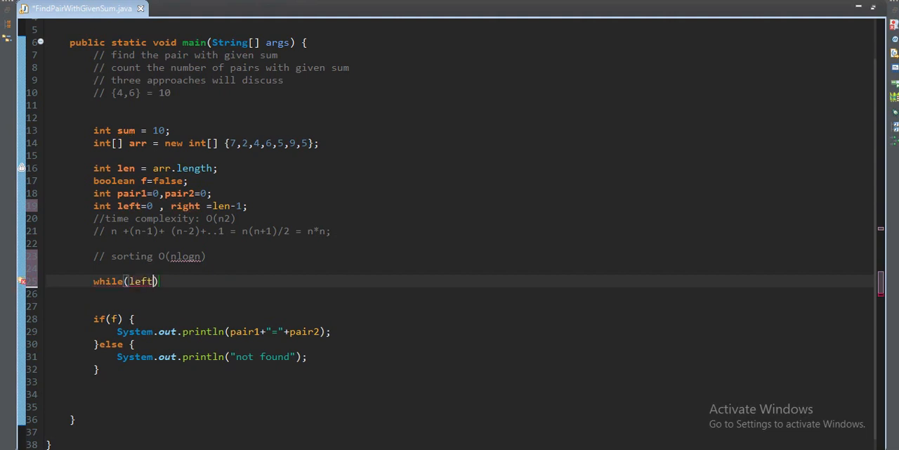
pyautogui.write('<right')
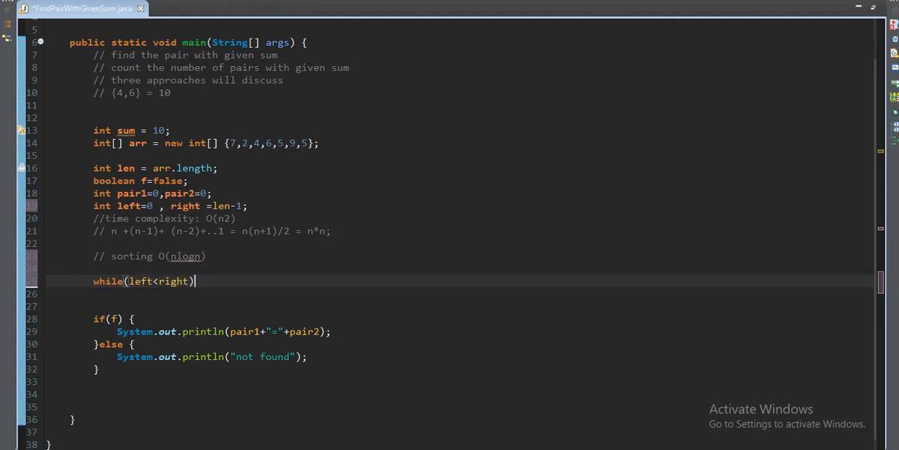
pyautogui.write('{')
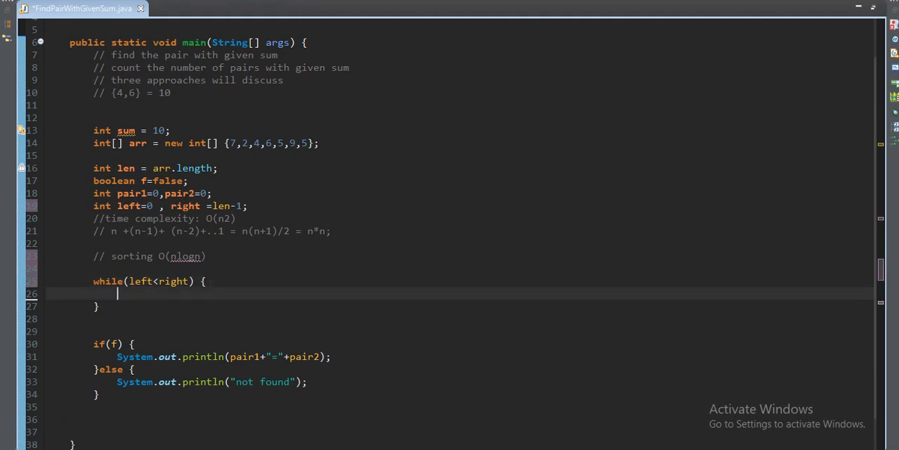
pyautogui.write('if(arr)')
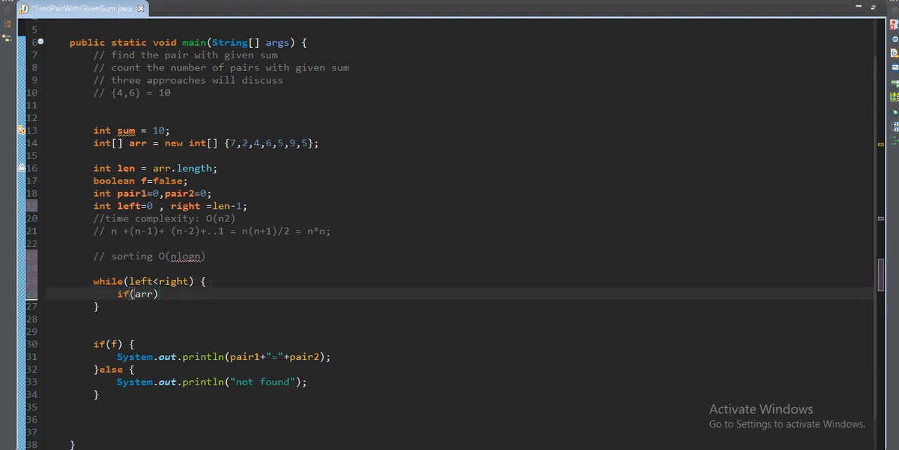
pyautogui.write('[left]')
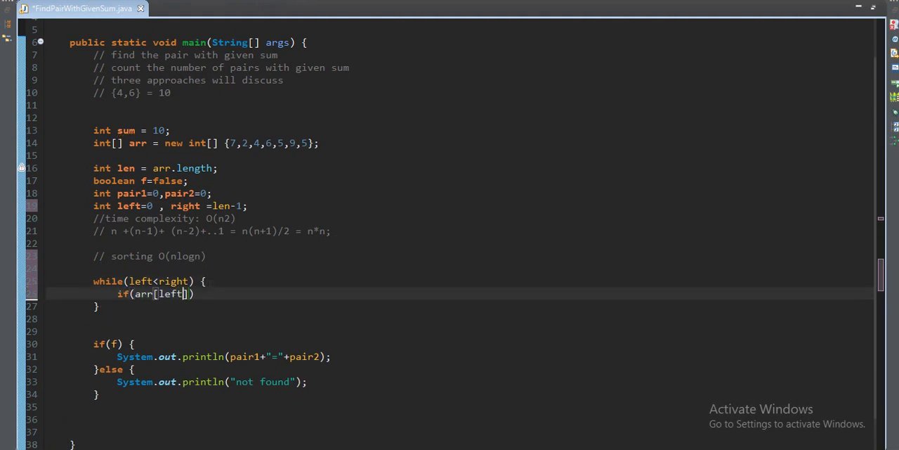
pyautogui.write('+arr')
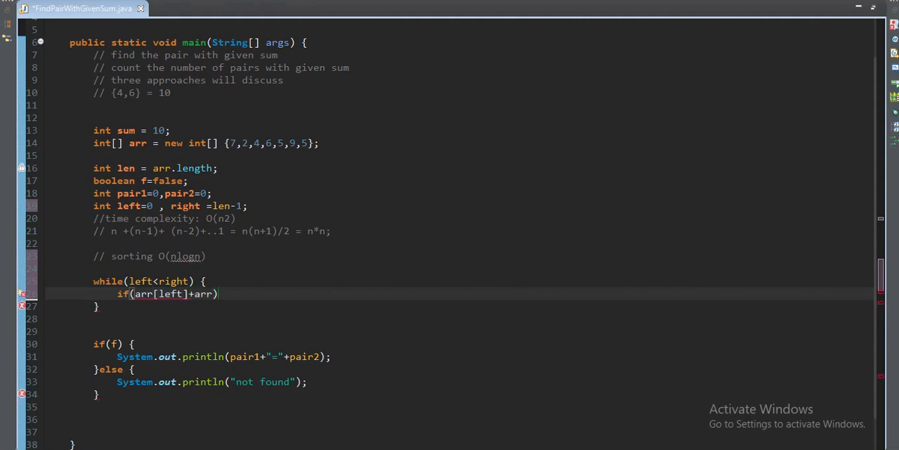
pyautogui.write('[right]')
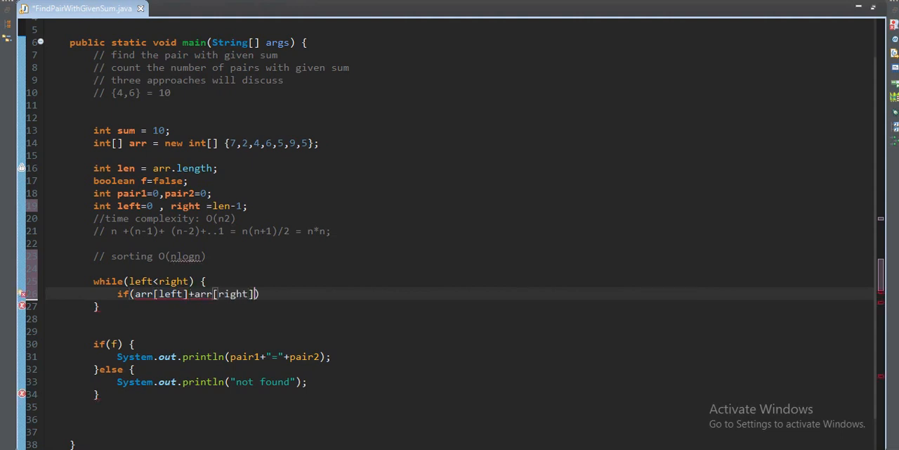
pyautogui.write('==sum')
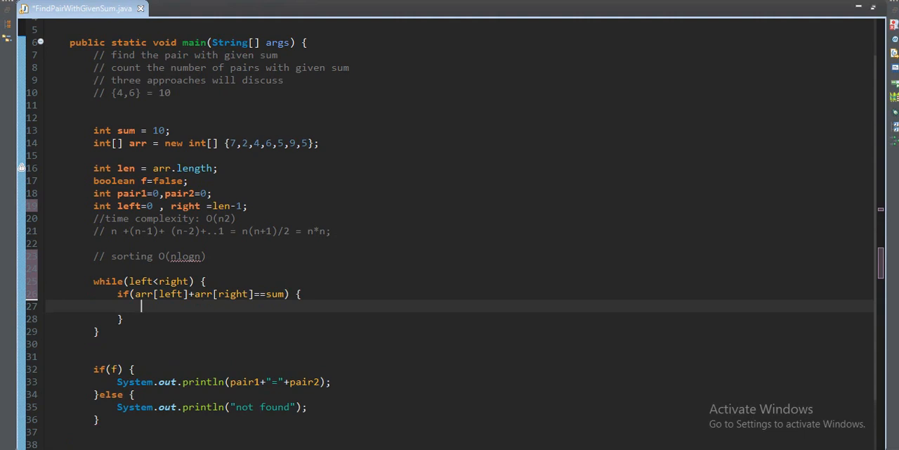
# - Store arr[left] and arr[right] in pair1 and pair2, break, and set f=true
pyautogui.write('pair1=a')
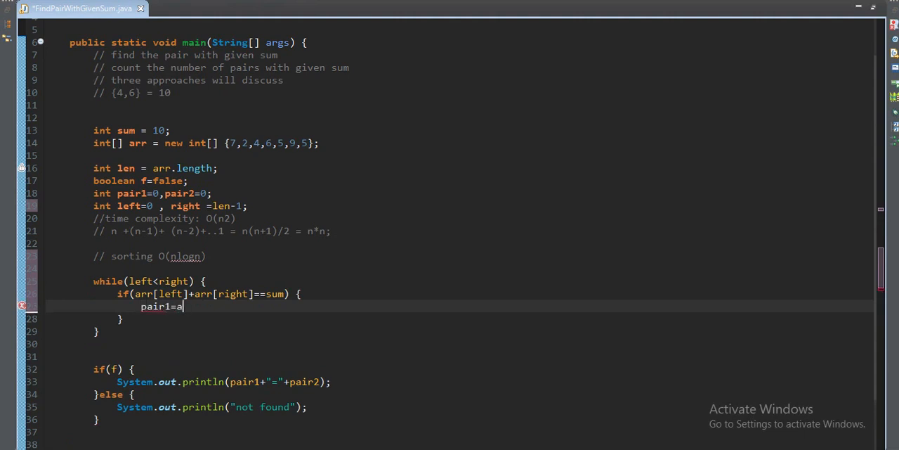
pyautogui.write('rr[i];')
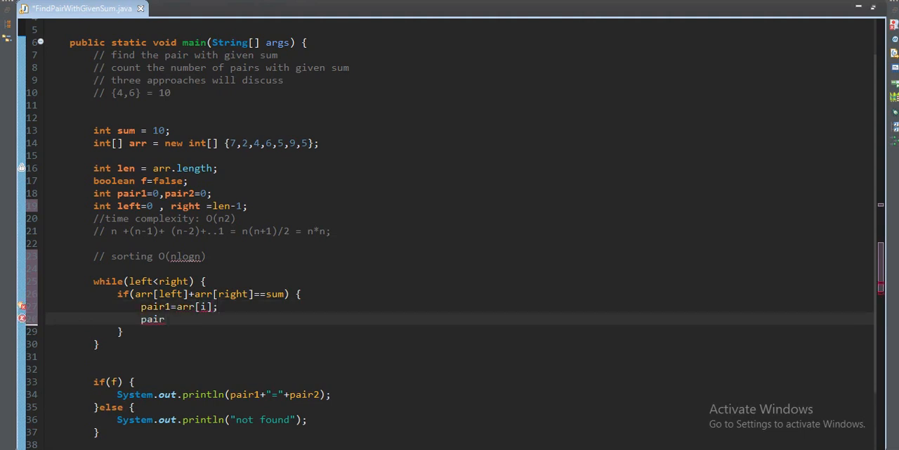
pyautogui.write('pair2=arr[]')
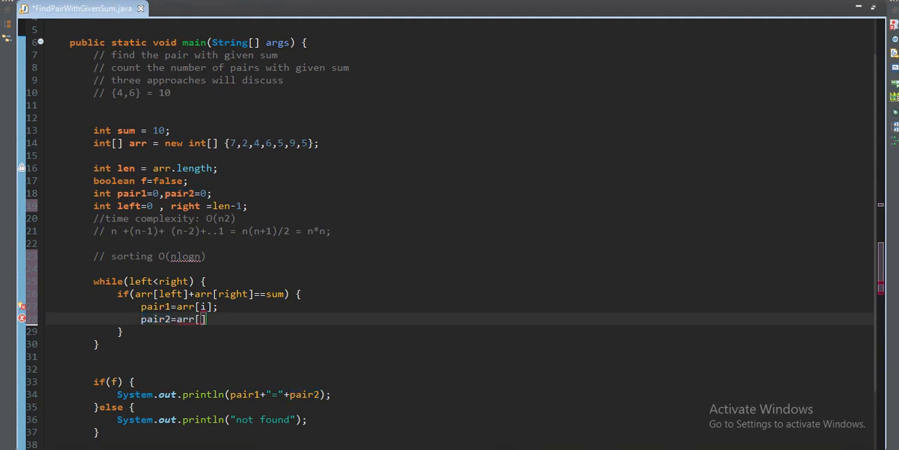
pyautogui.write('left')
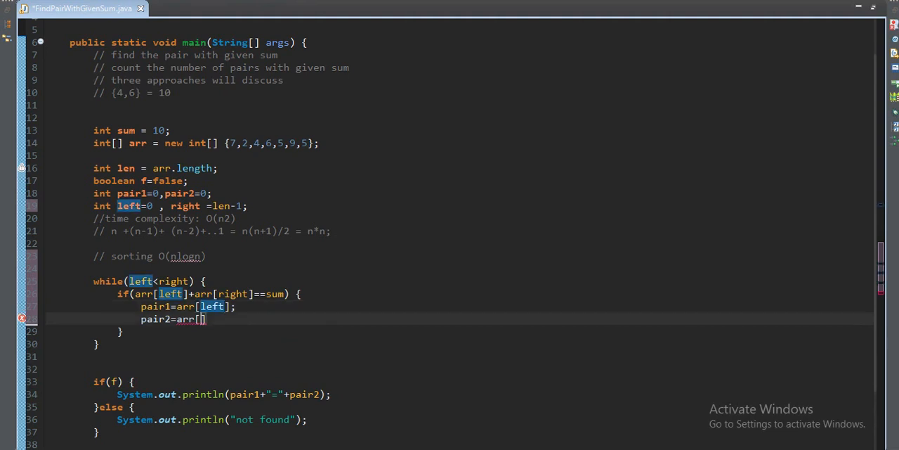
pyautogui.write('right]')
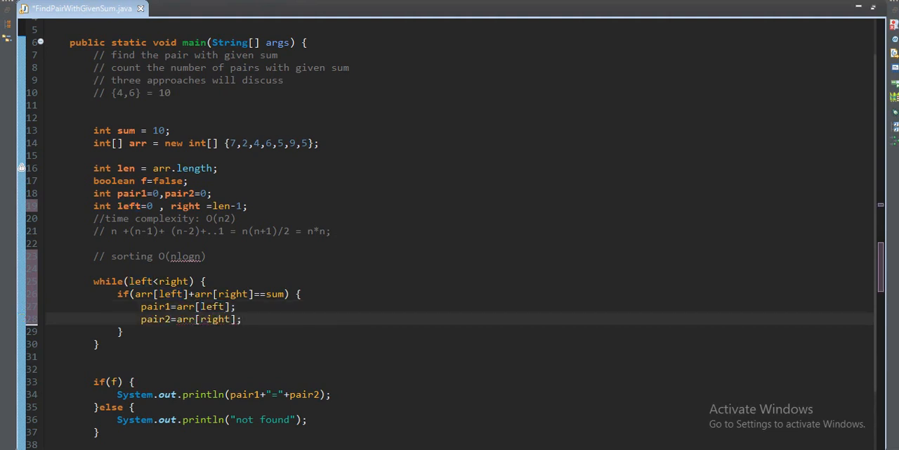
pyautogui.write('break')
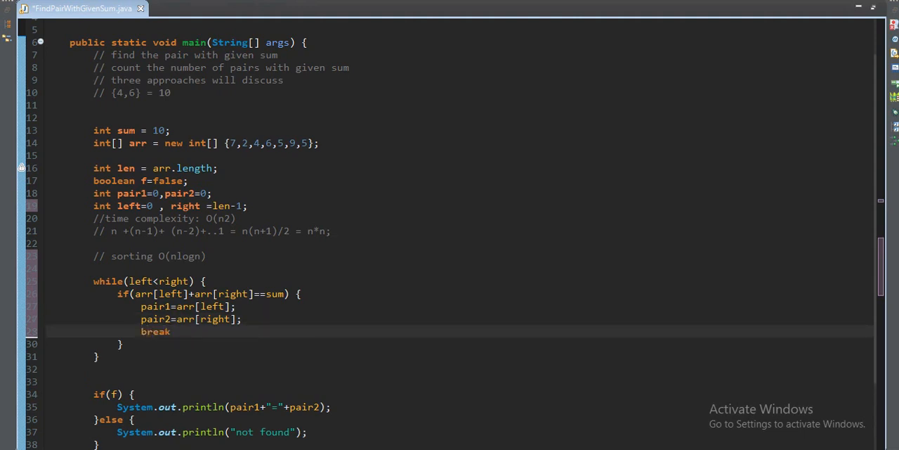
pyautogui.write(';')
pyautogui.write('f=t')
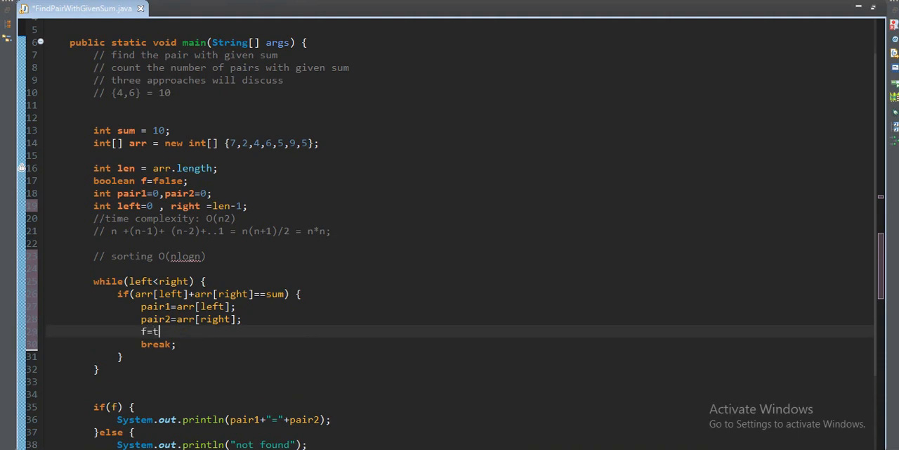
pyautogui.write('rue;')
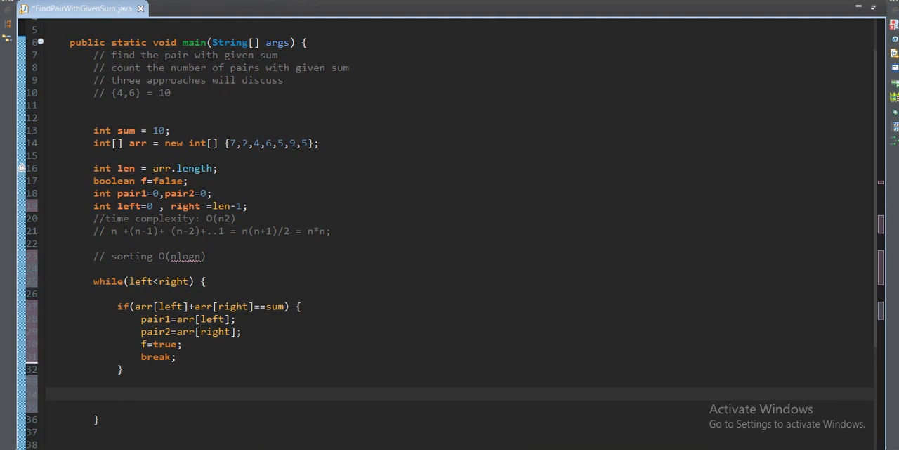
# - Add if (arr[left]+arr[right]>sum) with right--; in its body
pyautogui.write('if')
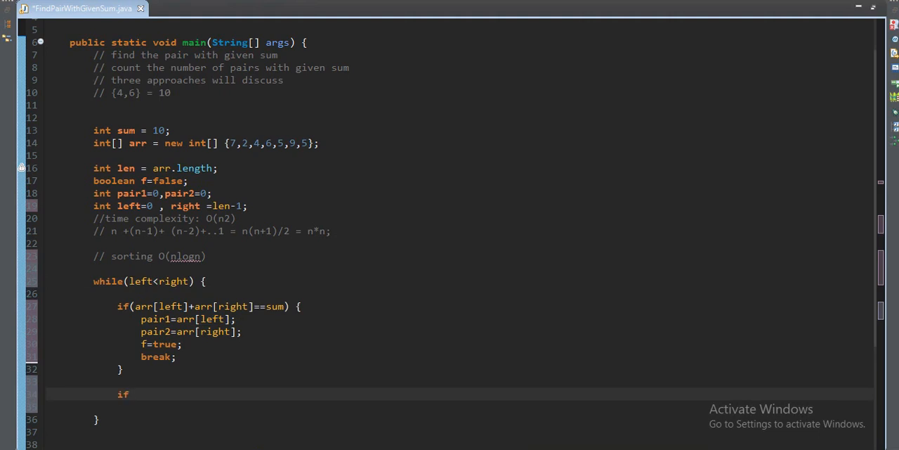
pyautogui.write('()')
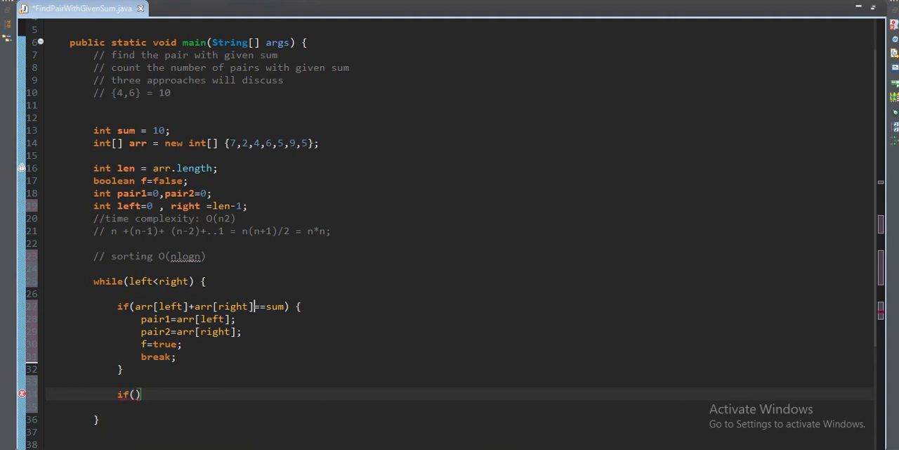
pyautogui.moveTo(136, 306); pyautogui.dragTo(255, 306)
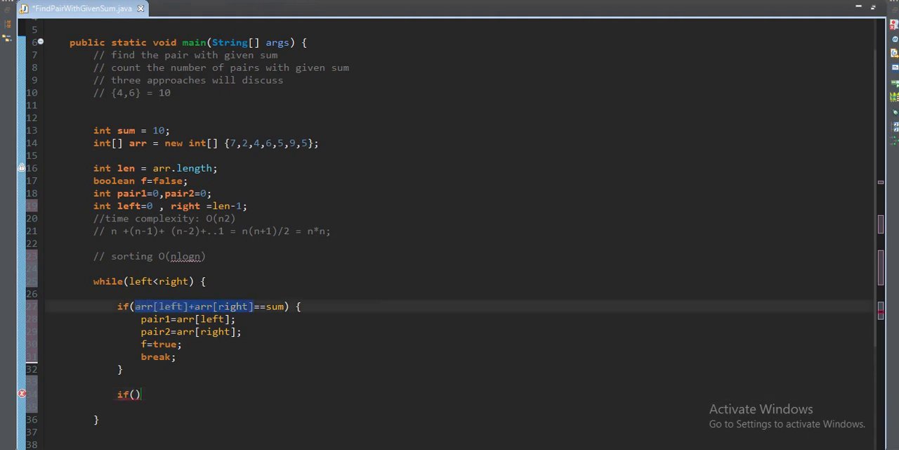
pyautogui.write('arr[left]+arr[right]')
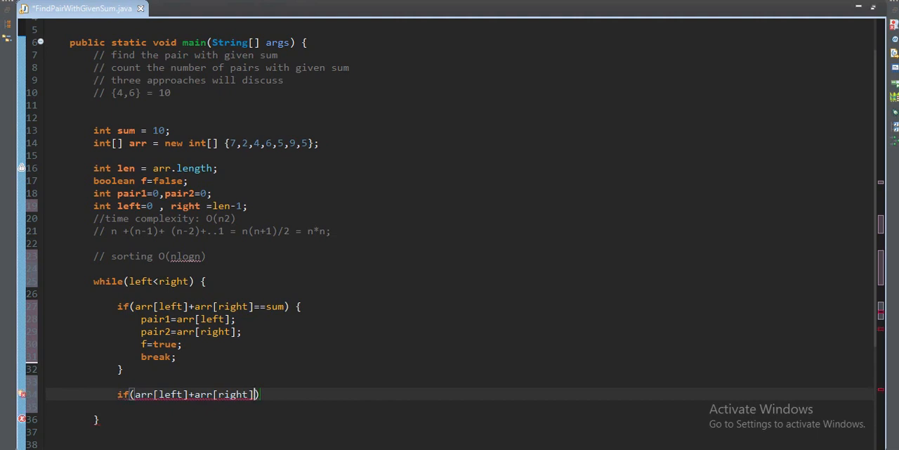
pyautogui.write('>sum')
pyautogui.write('righ')
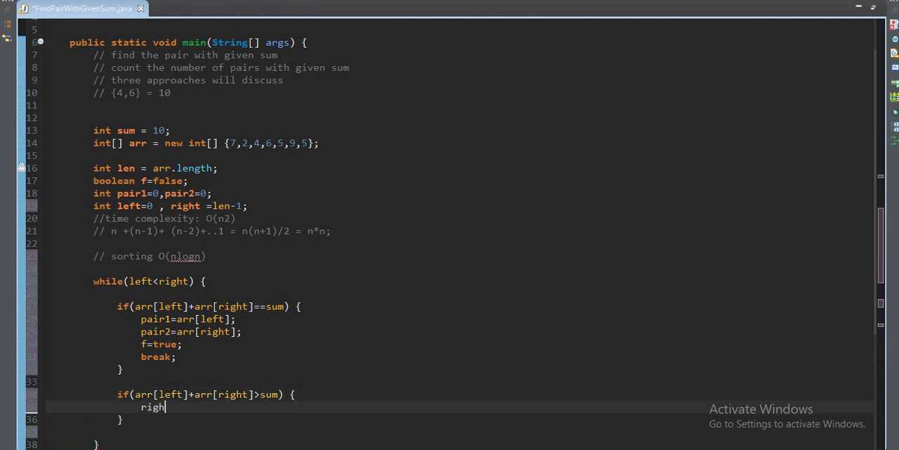
pyautogui.write('t--;')
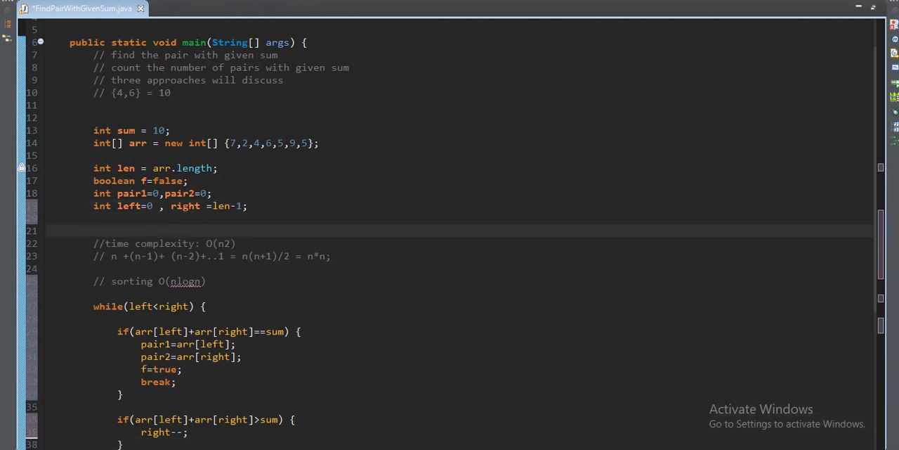
# - Insert Arrays.sort(arr); before the loop, importing java.util.Arrays
pyautogui.write('Arrays')
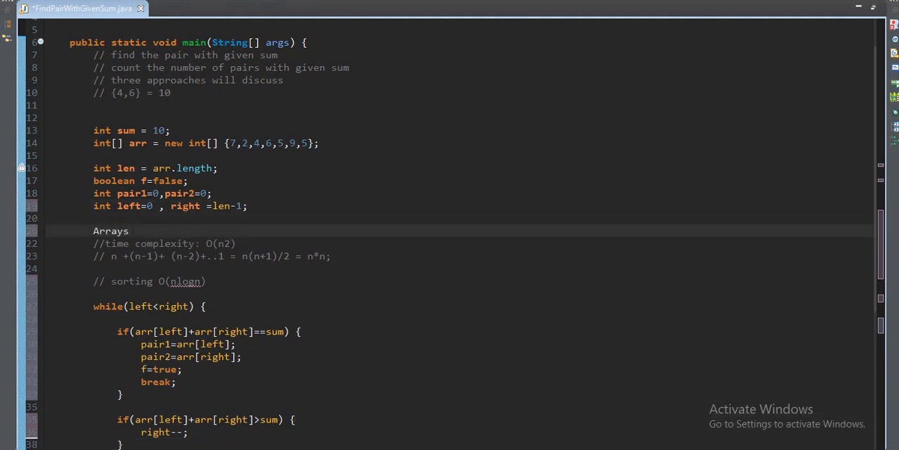
pyautogui.write('.')
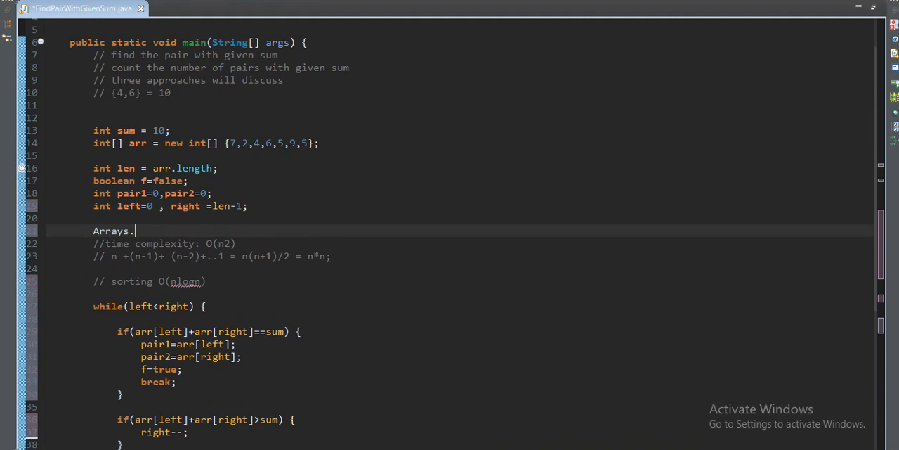
pyautogui.write('sort(a);')
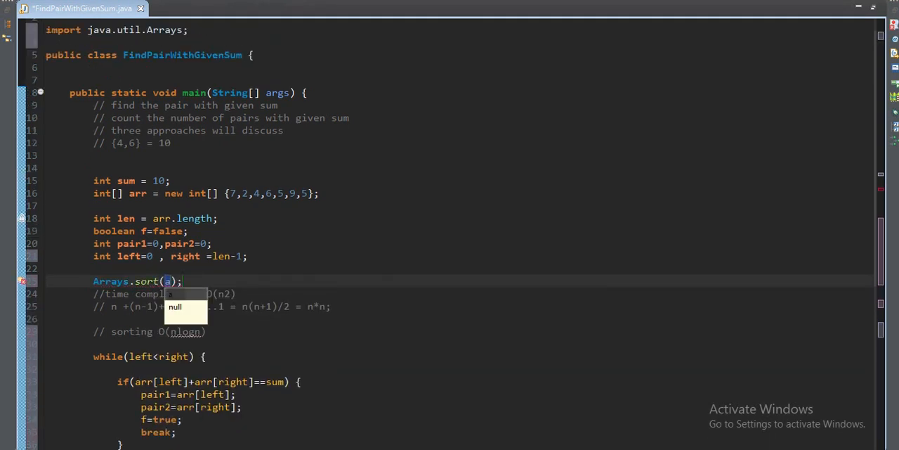
pyautogui.write('rr')
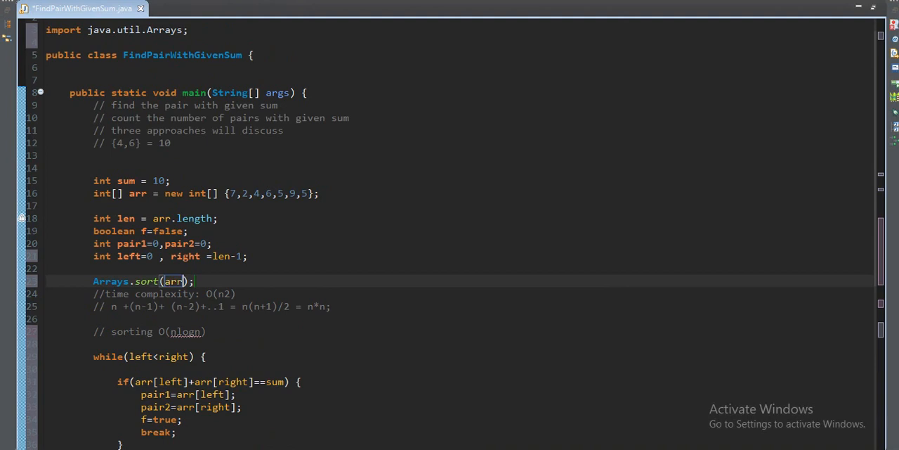
pyautogui.moveTo(198, 281)
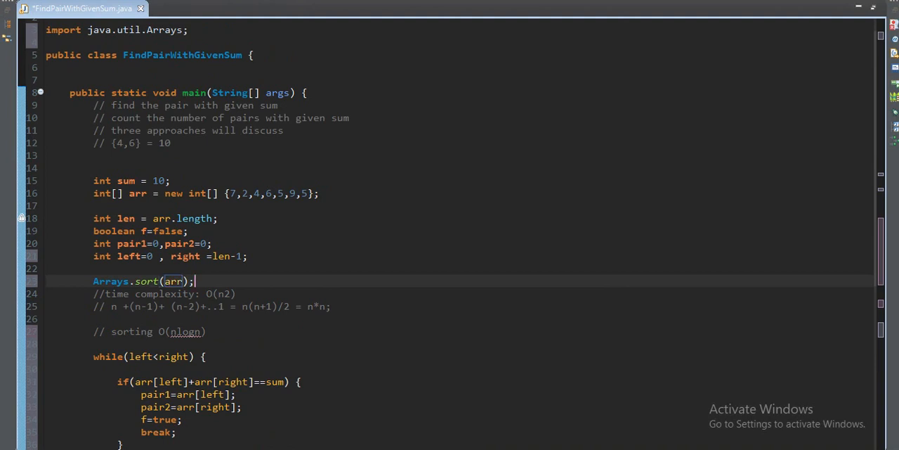
pyautogui.scroll(-3)
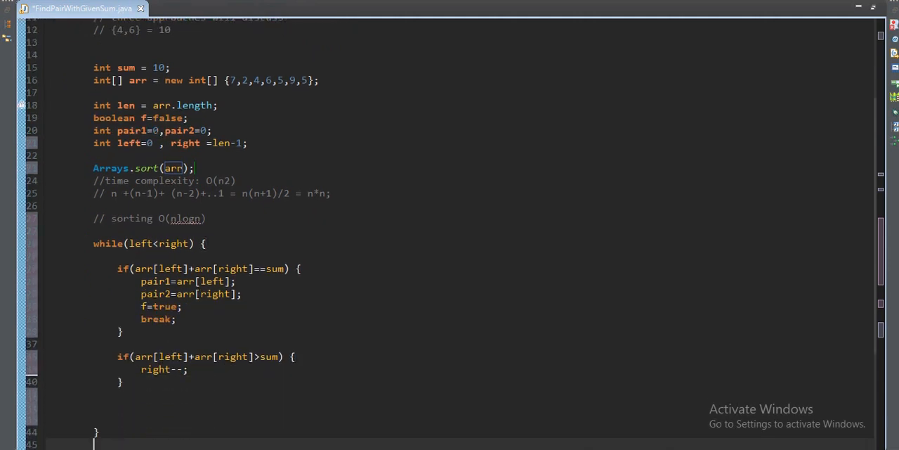
# - Add else { left++; } after the right-- block
pyautogui.write('else')
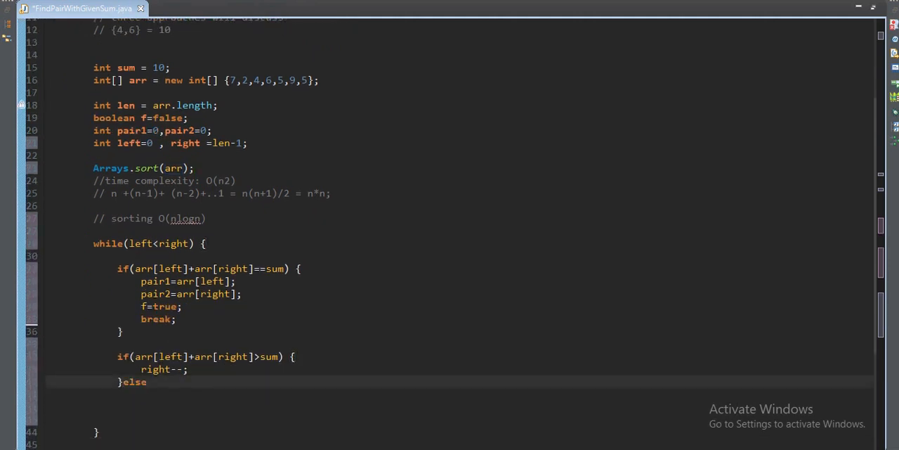
pyautogui.write('{')
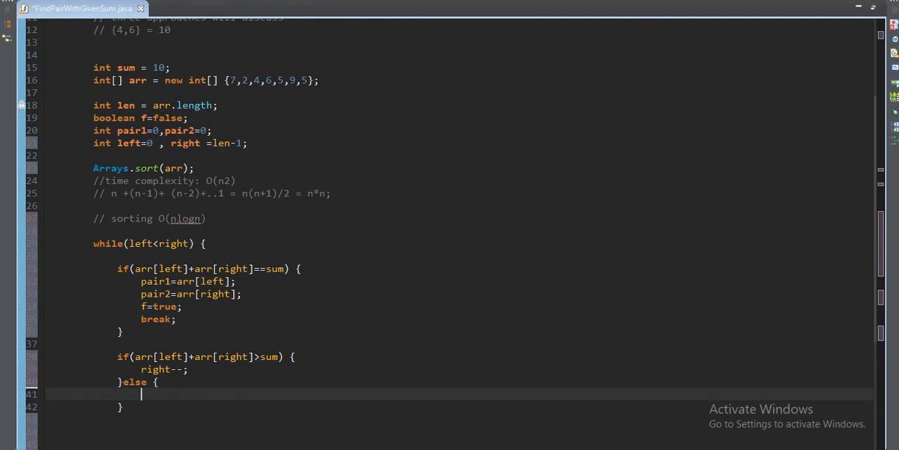
pyautogui.write('left++;')
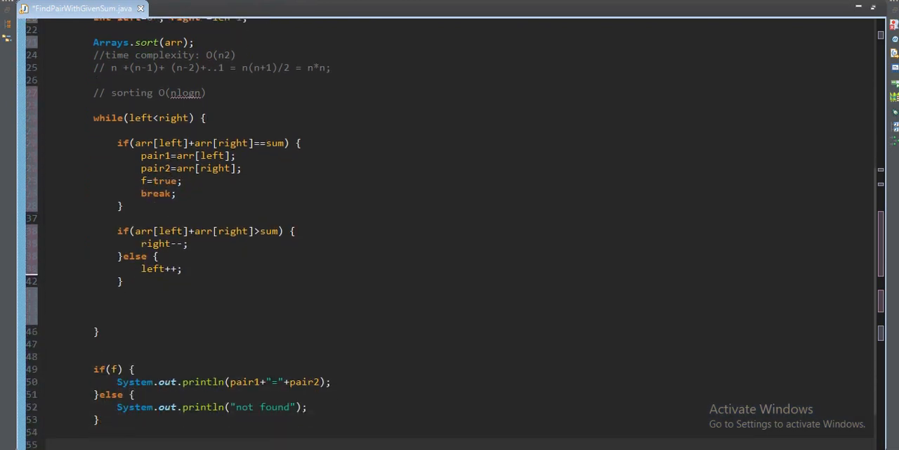
# - Run the program, confirm the Console prints 4=6, and return to the editor
pyautogui.press('ctrl+s')
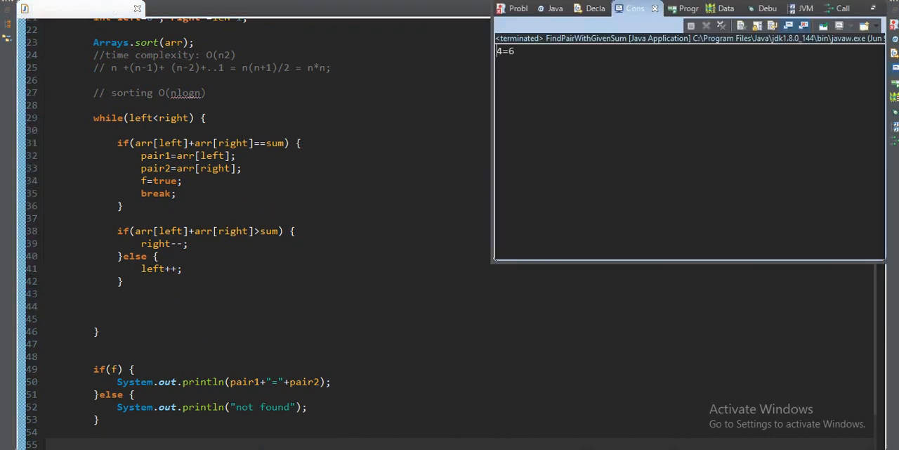
pyautogui.doubleClick(504, 51)
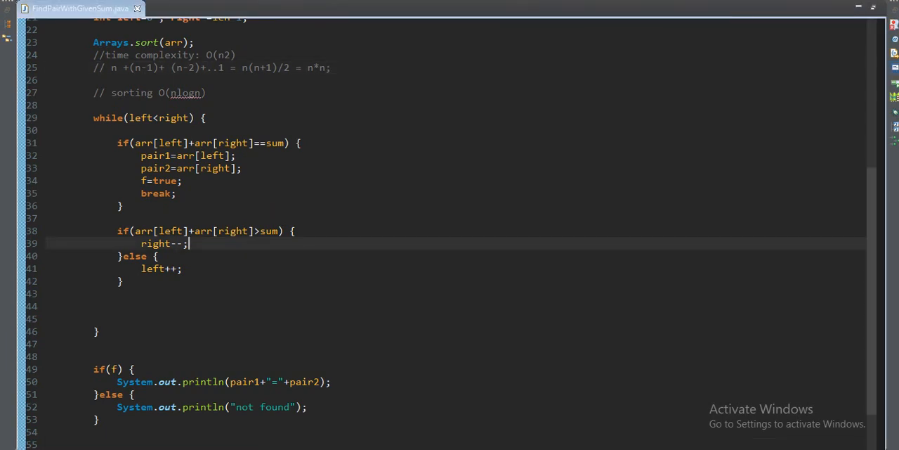
pyautogui.click(97, 331)
pyautogui.write('//')
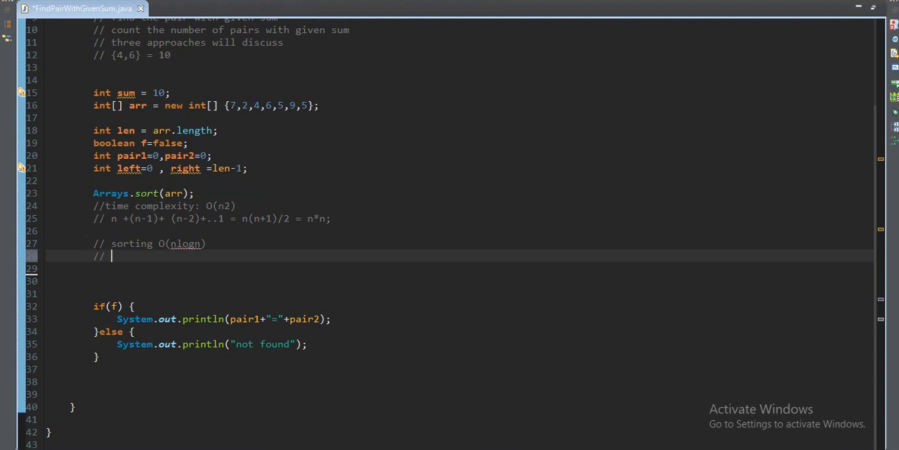
# - Finish the complexity comment so it reads '// again O(n)'
pyautogui.write('as')
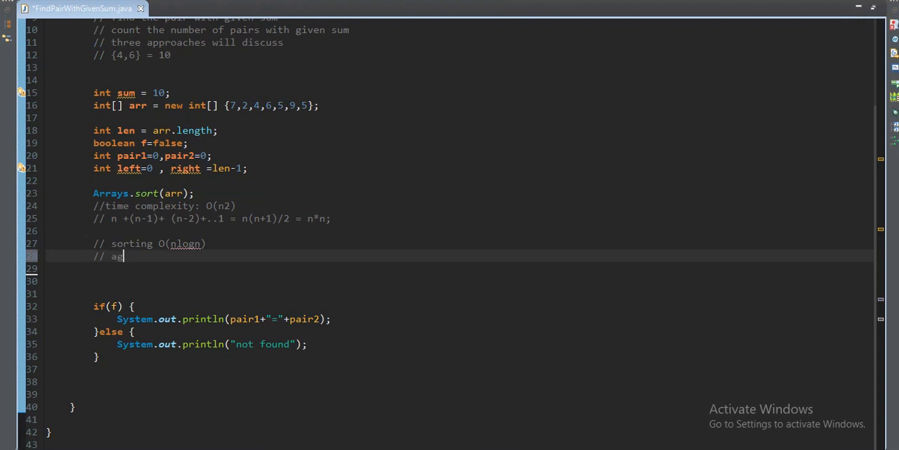
pyautogui.write('gain O')
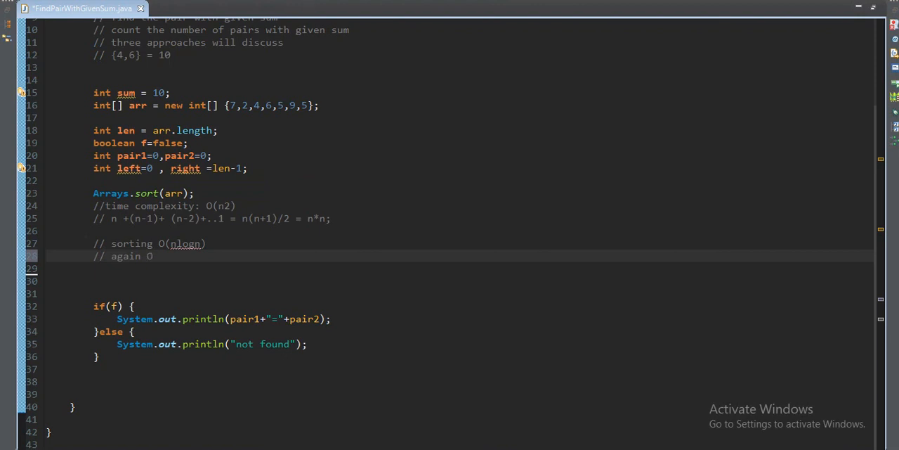
pyautogui.write('()')
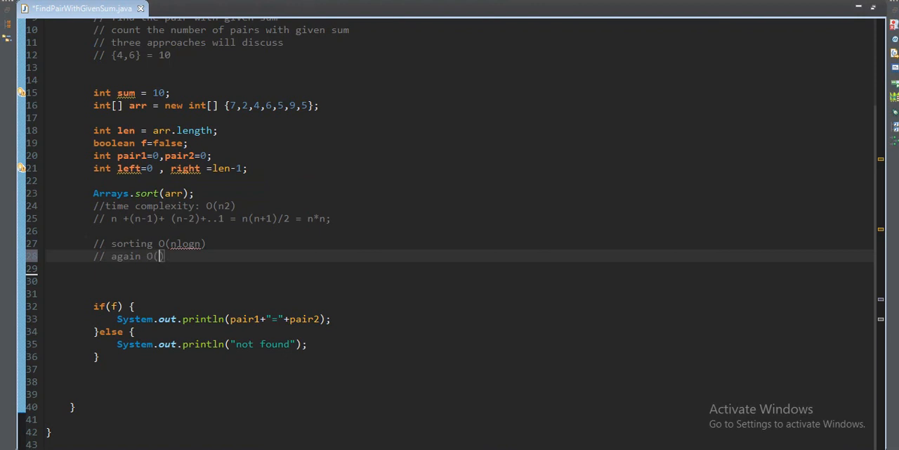
pyautogui.write('n')
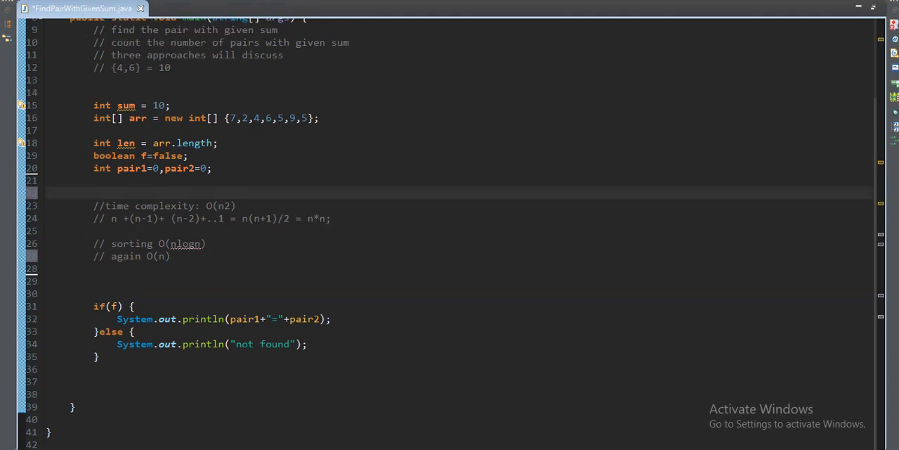
# - Declare an Integer HashSet named set, initialised with new HashSet<>()
pyautogui.write('HashMap')
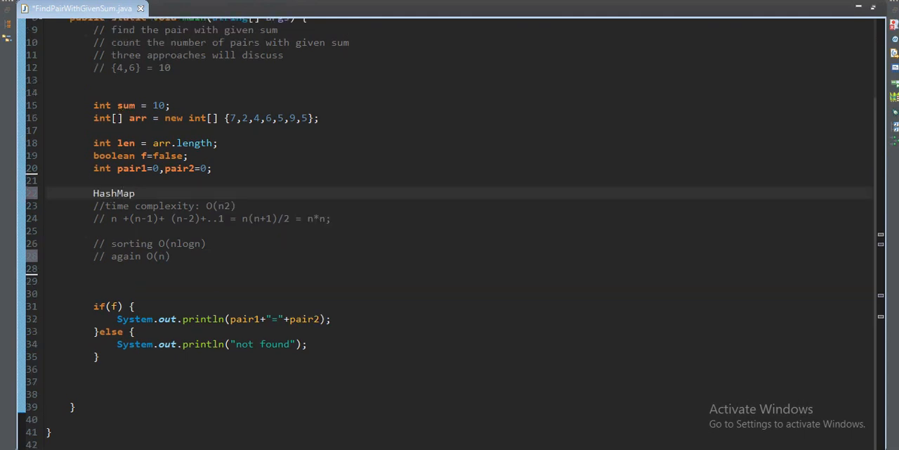
pyautogui.write('<INt>')
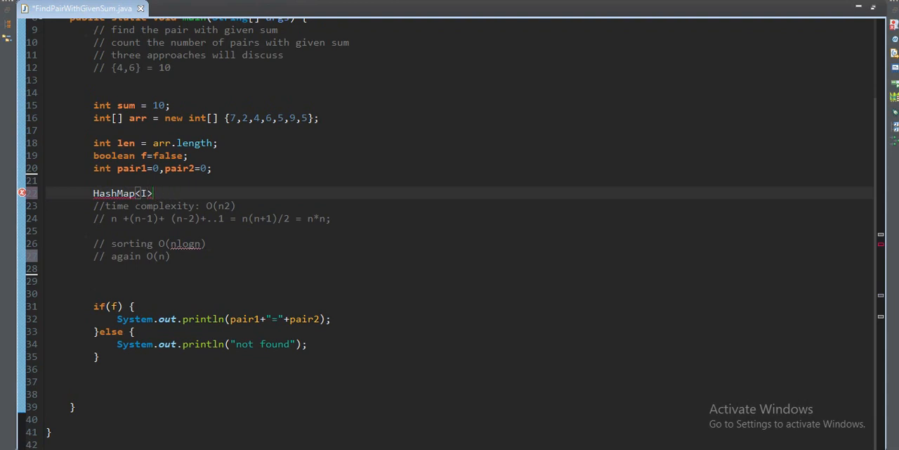
pyautogui.write('Integer')
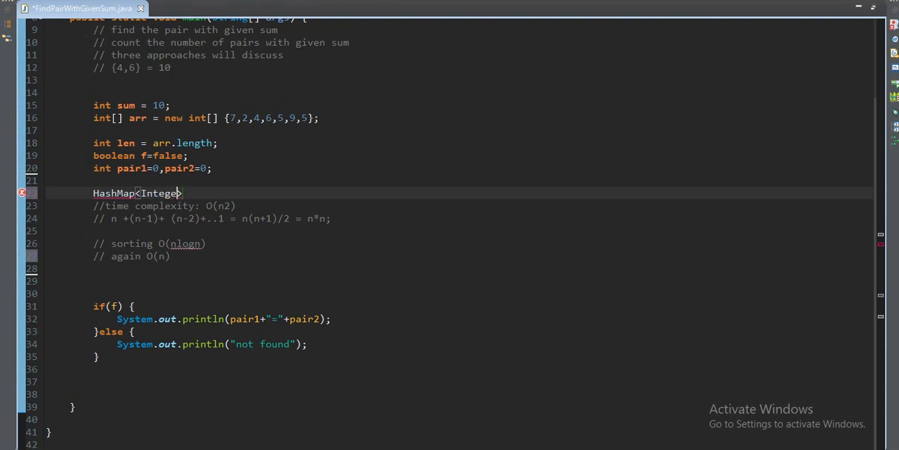
pyautogui.write(',INteger')
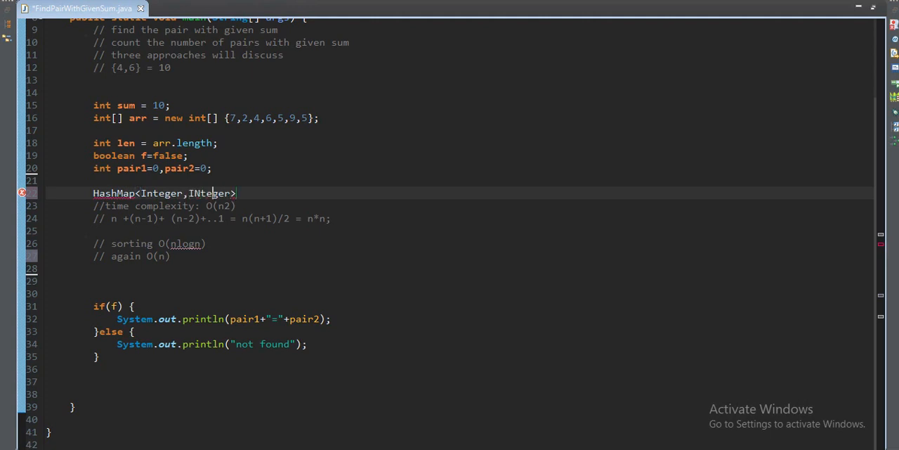
pyautogui.write('Integer')
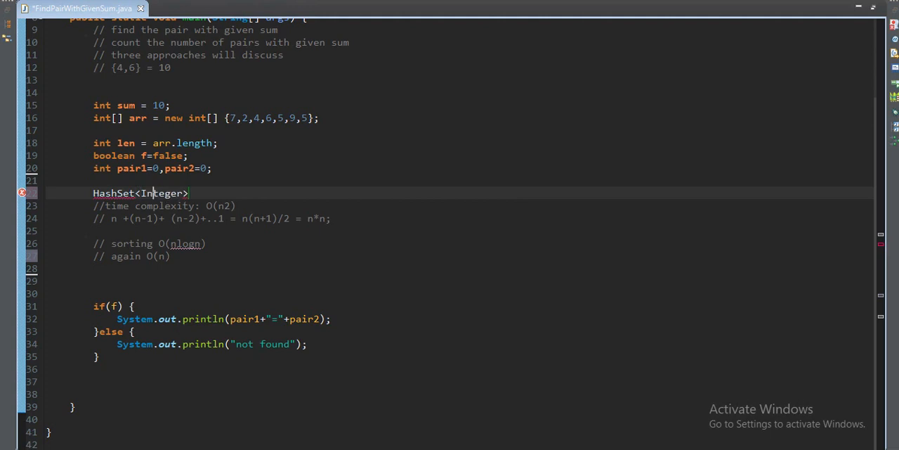
pyautogui.write('set')
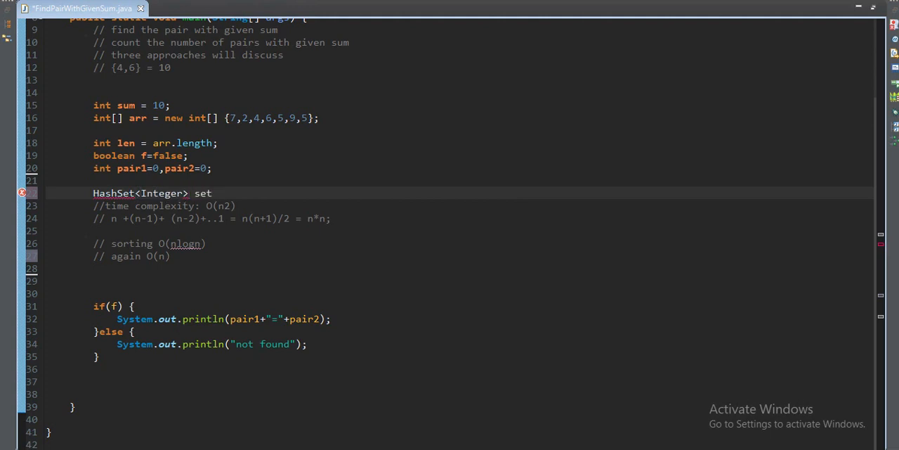
pyautogui.write('= new H')
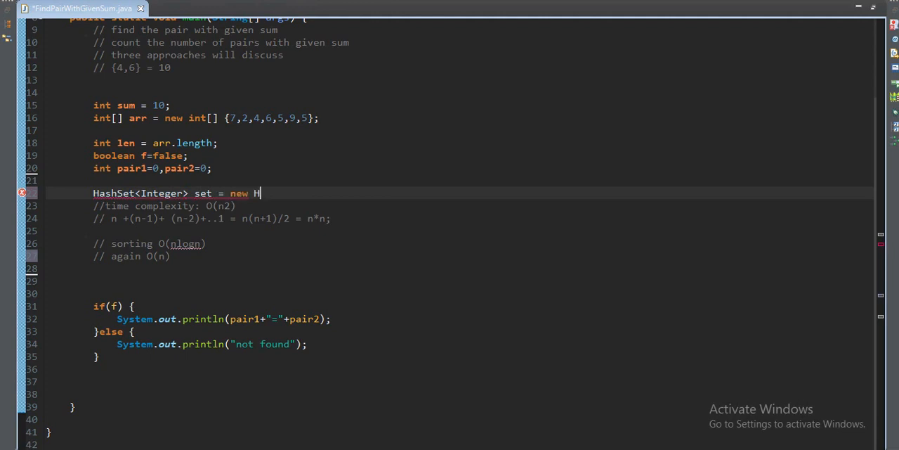
pyautogui.write('ashMa')
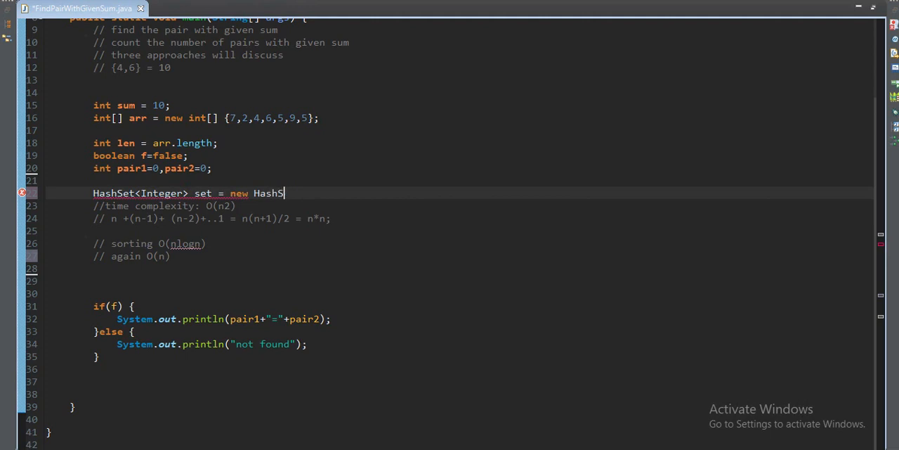
pyautogui.write('et<>')
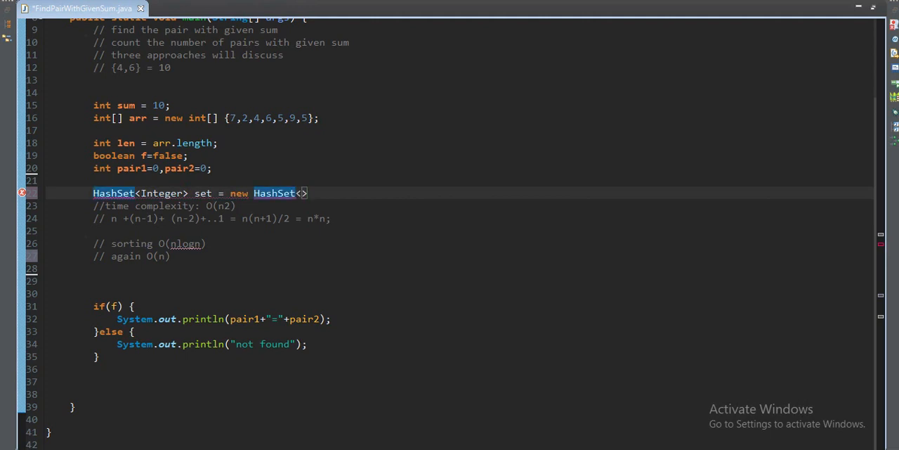
pyautogui.write('();')
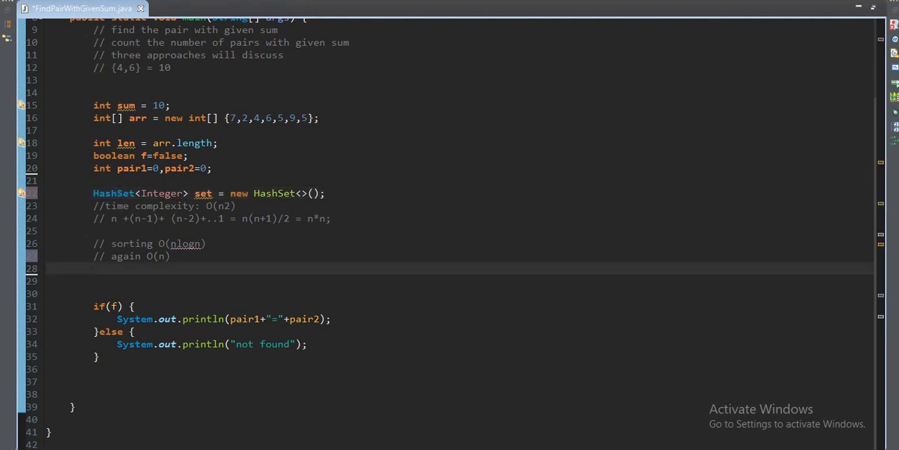
# - Add a for loop over len that calls set.add(arr[i]) for each element
pyautogui.write('for')
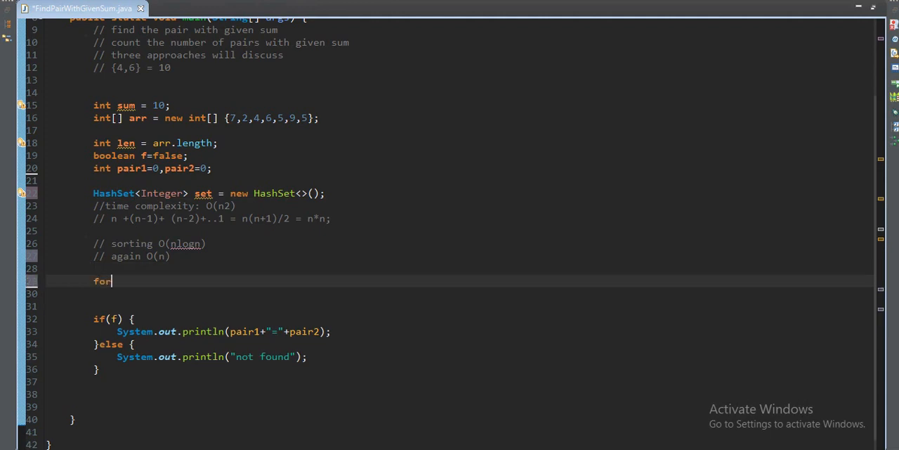
pyautogui.write('(int )')
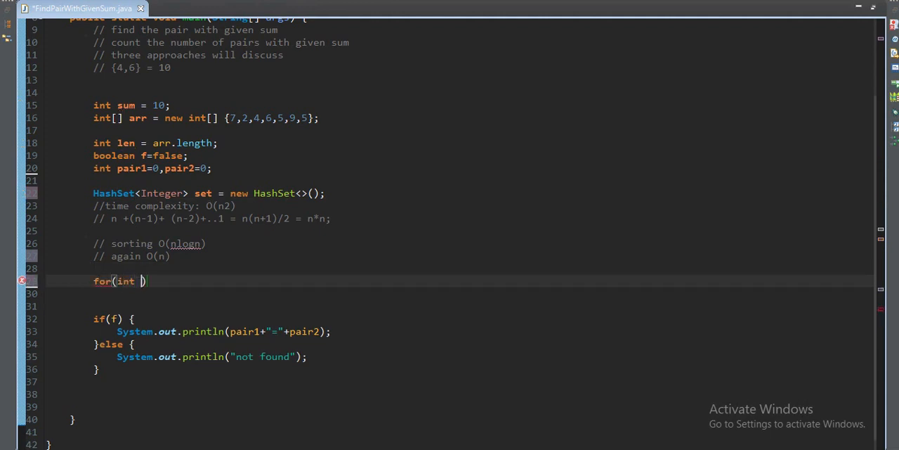
pyautogui.write('i=0;i<ar')
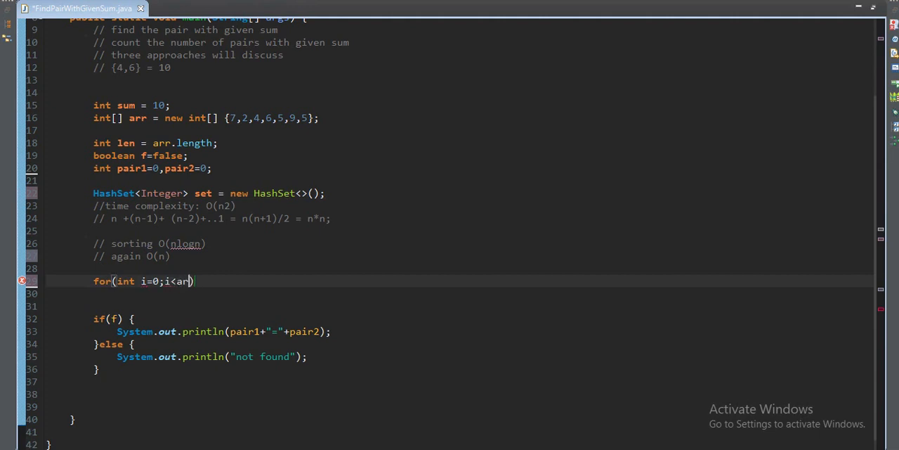
pyautogui.write('len;i')
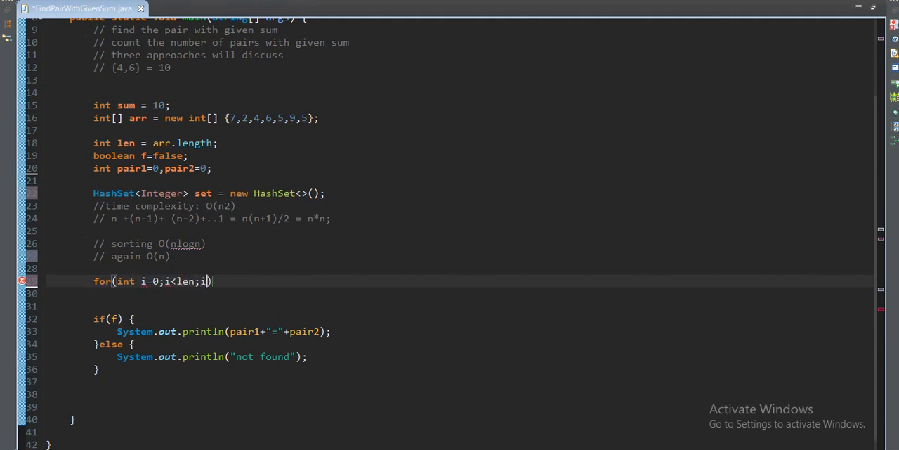
pyautogui.write('++) {')
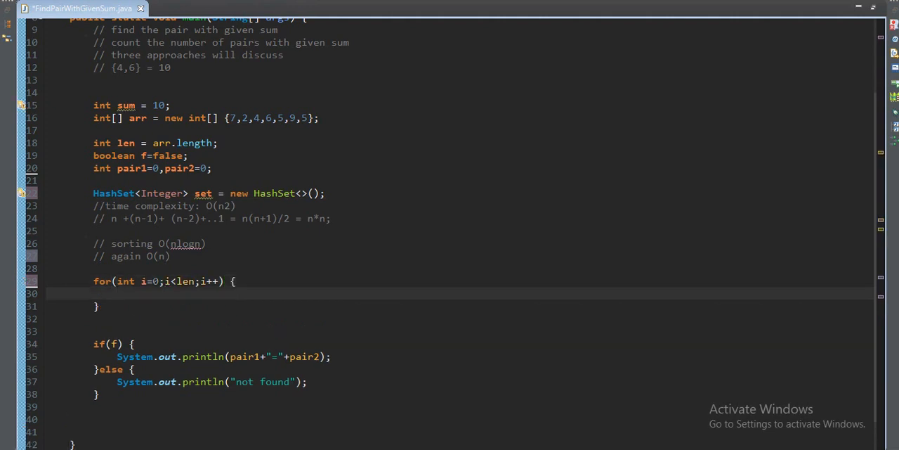
pyautogui.write('set.')
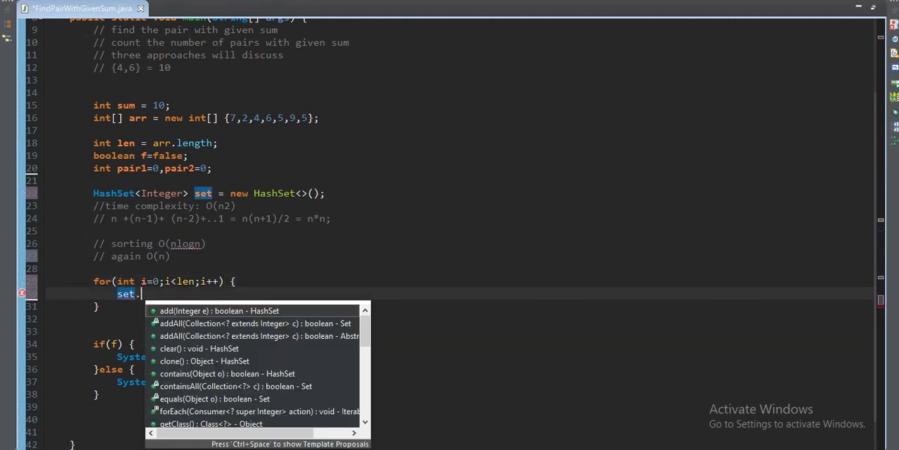
pyautogui.click(218, 311)
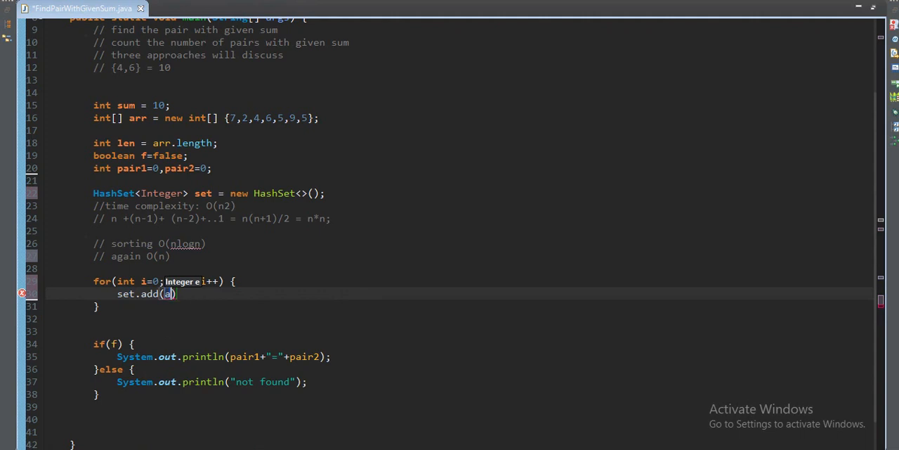
pyautogui.write('arr[i]')
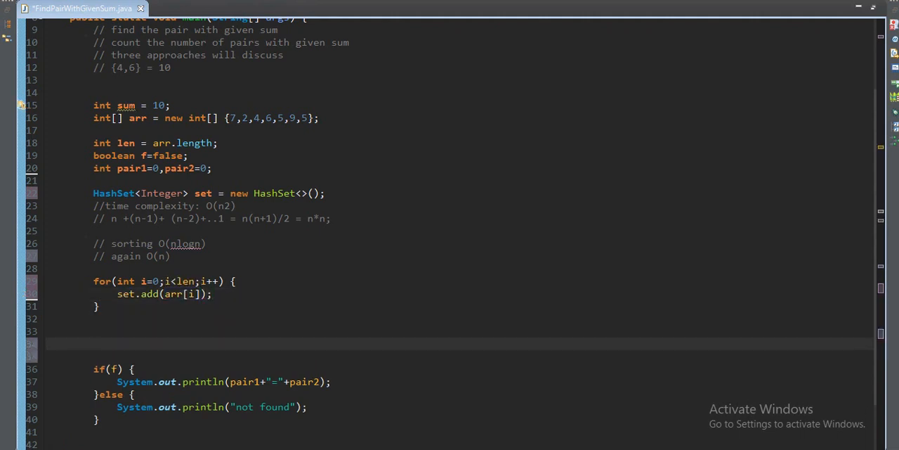
# - Write a second for loop over len testing if set.contains(sum-arr[i])
pyautogui.write('for')
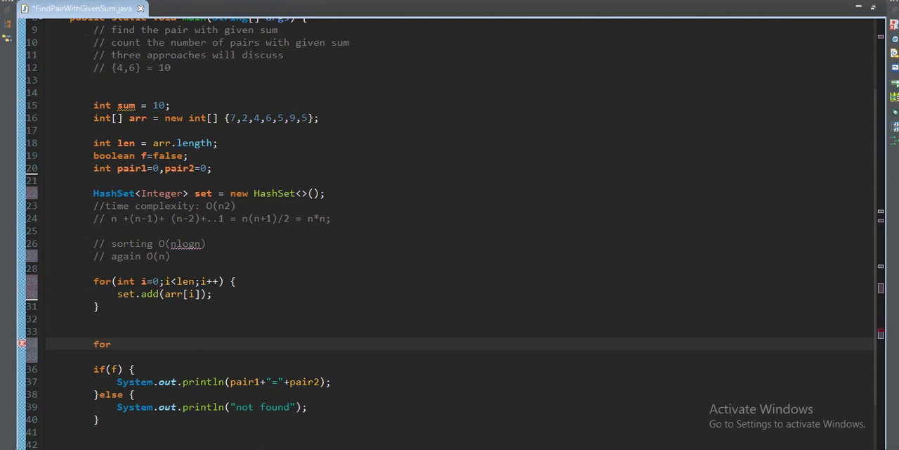
pyautogui.write('(int i)')
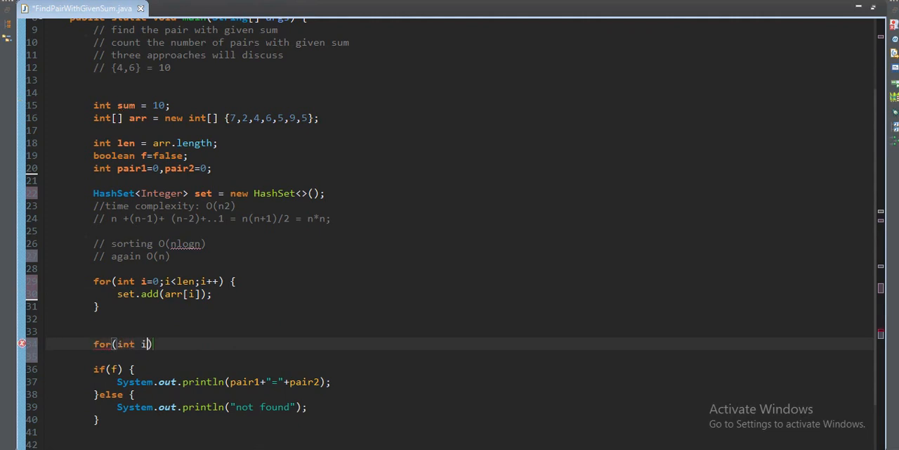
pyautogui.write('=0;i')
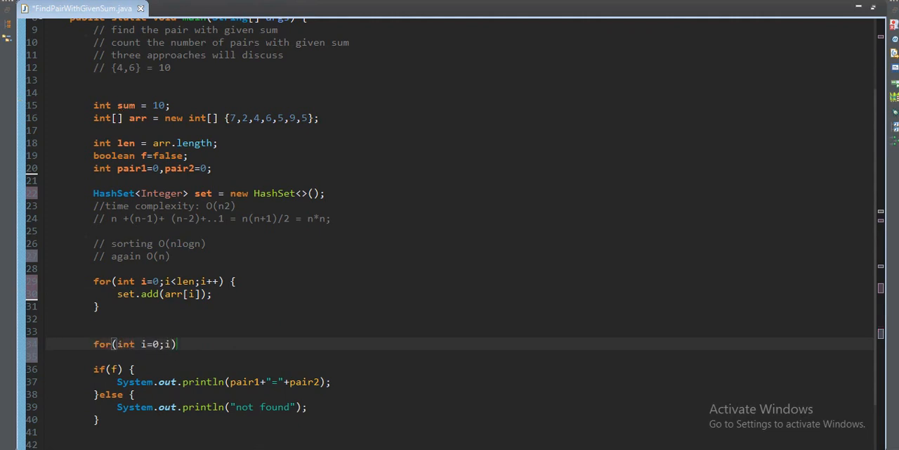
pyautogui.write('<l')
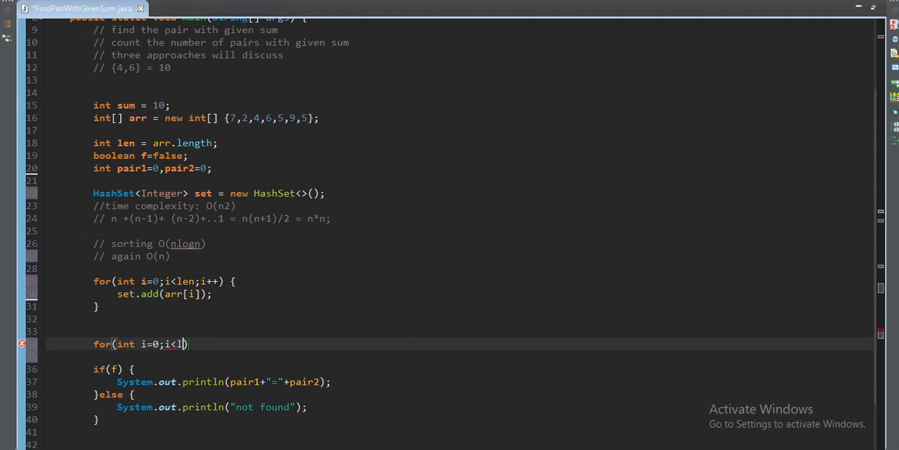
pyautogui.write('en;i++)')
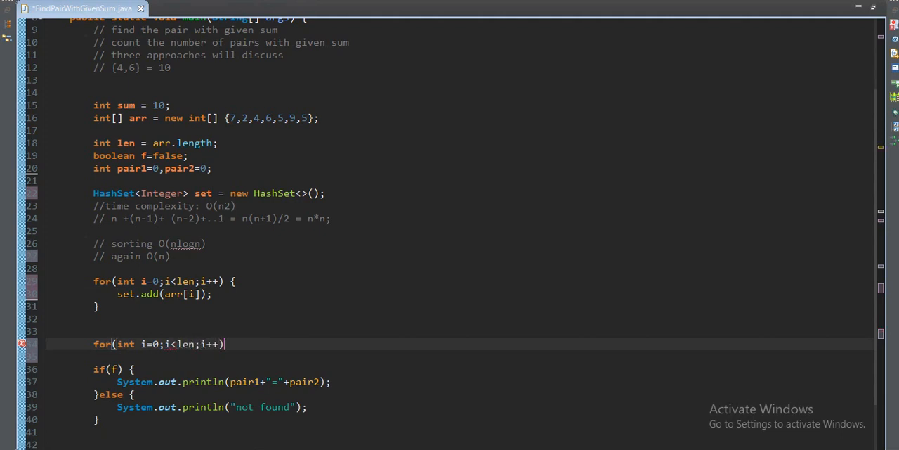
pyautogui.write('{')
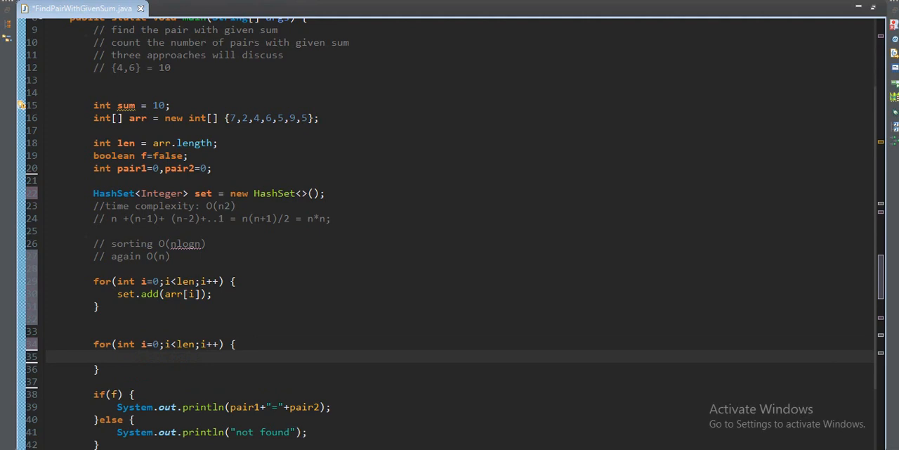
pyautogui.write('if()')
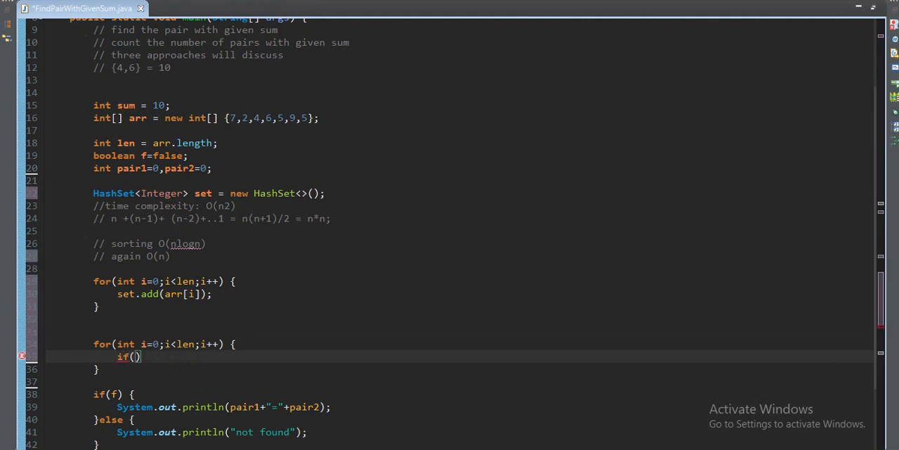
pyautogui.write('set.contain')
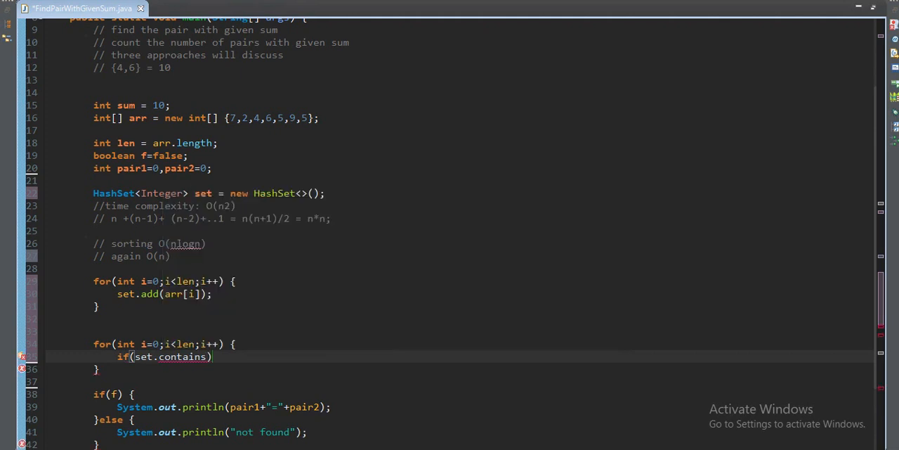
pyautogui.write('sum-ar')
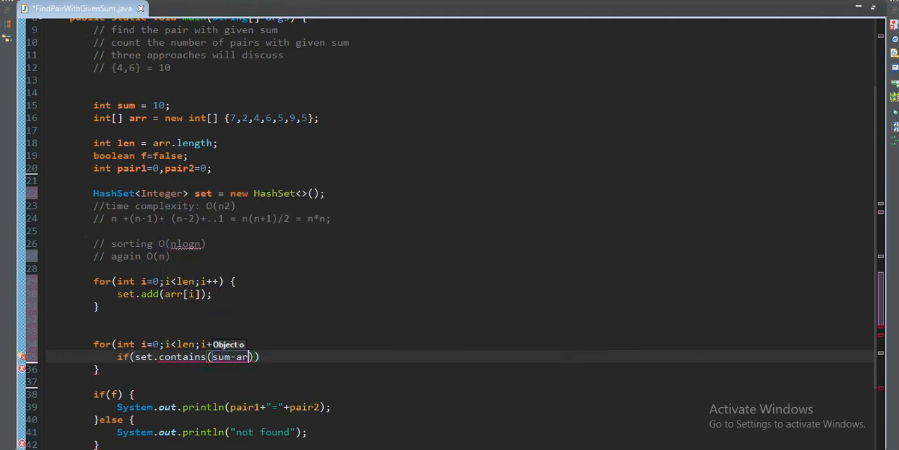
pyautogui.write('r[i]')
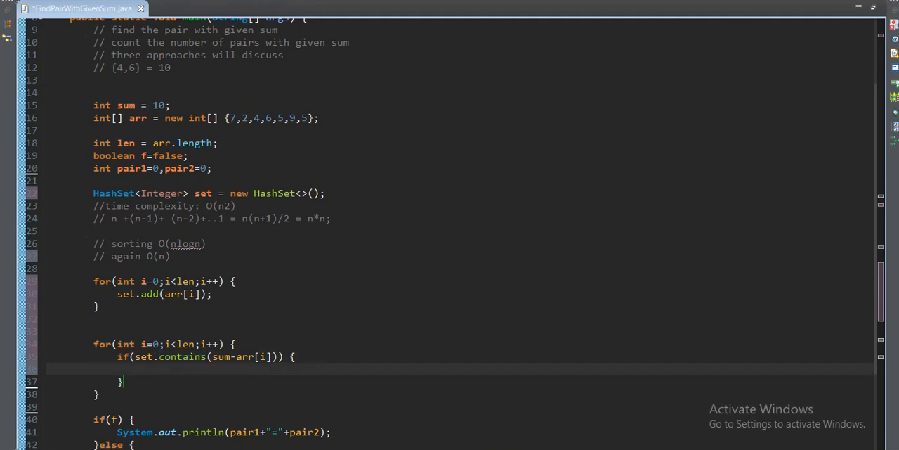
# - Assign pair1 = arr[i]; inside the if block
pyautogui.write('pair1=')
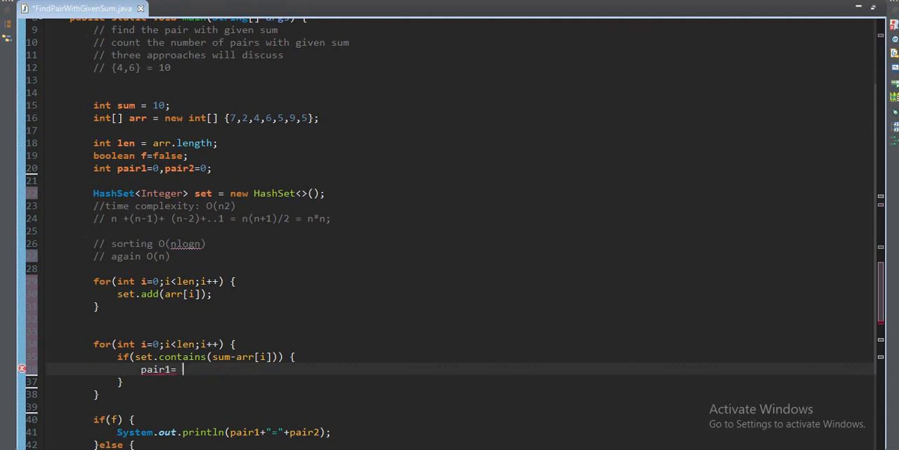
pyautogui.write('set.')
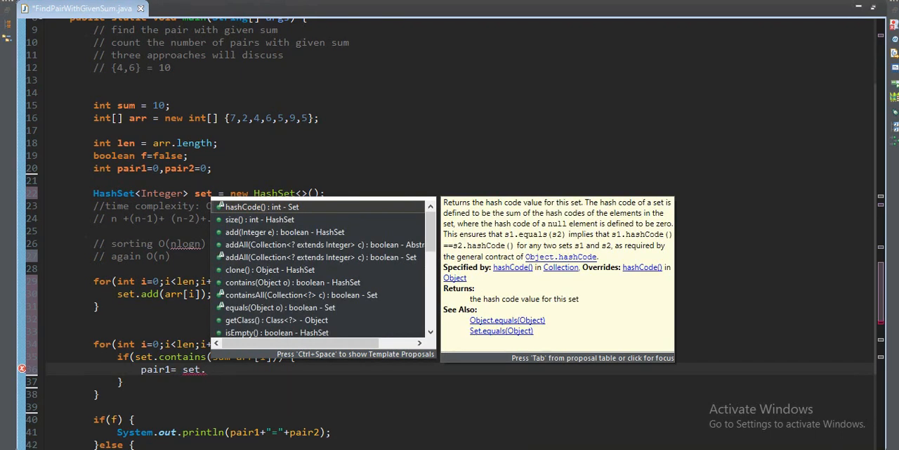
pyautogui.write('s')
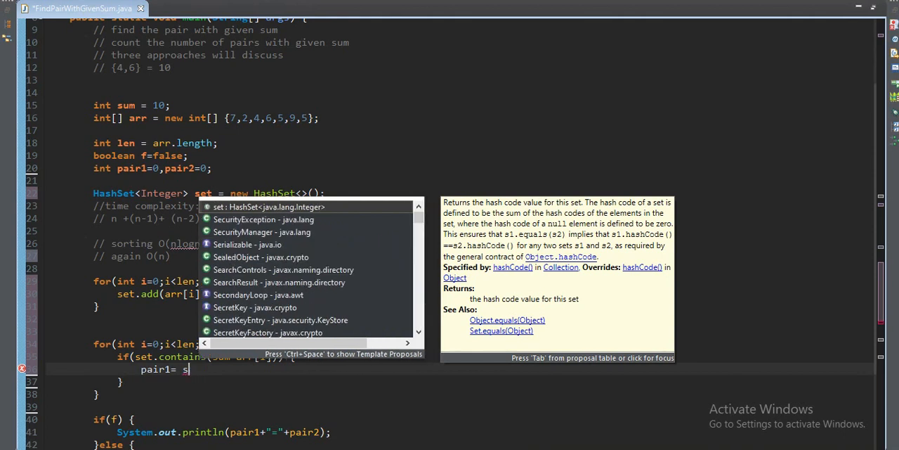
pyautogui.write('arr[')
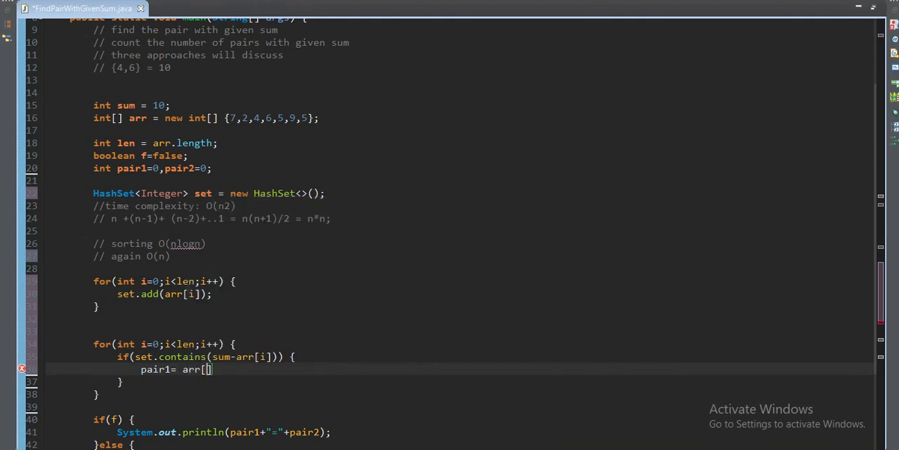
pyautogui.write('i];')
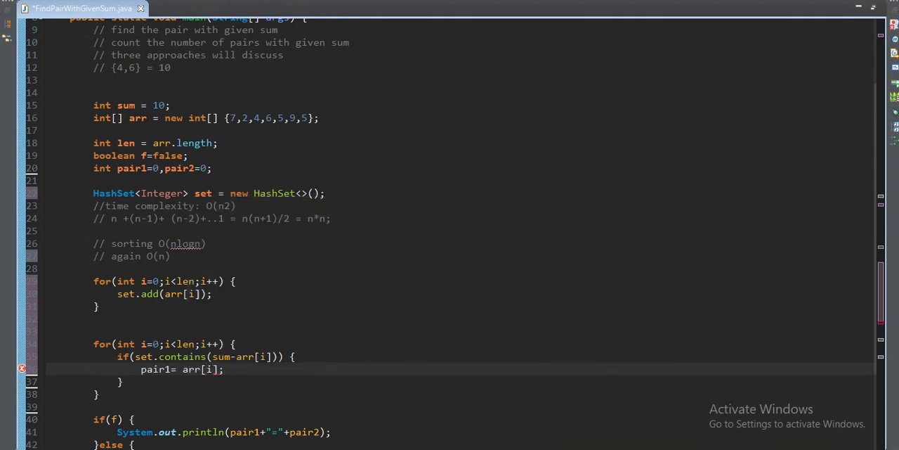
pyautogui.press('Enter')
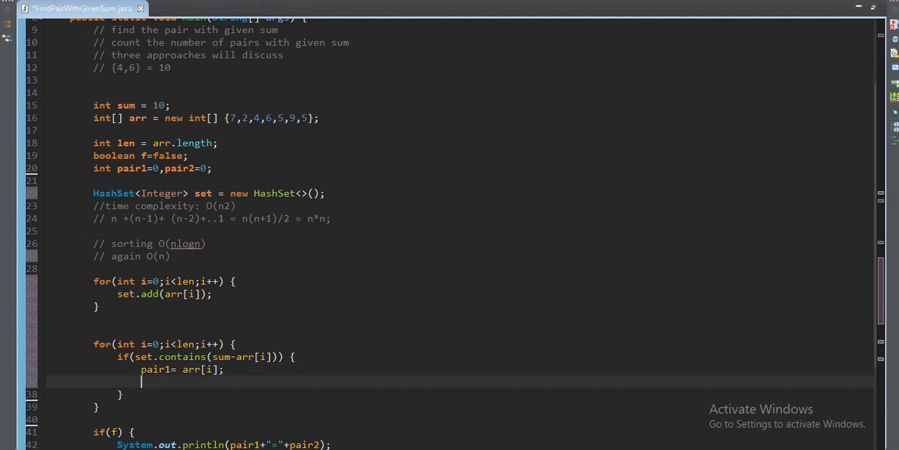
# - Assign pair2 = sum-arr[i], set f=true, and break out of the loop
pyautogui.doubleClick(262, 356)
pyautogui.write('pair2')
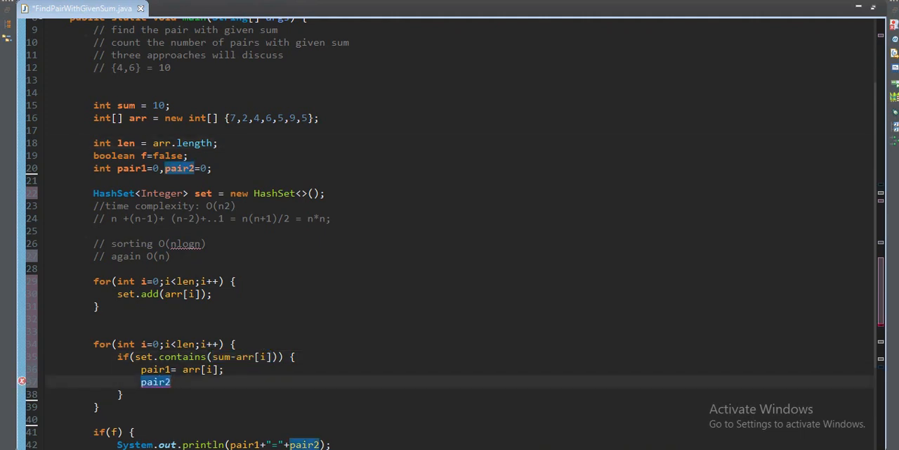
pyautogui.write('=')
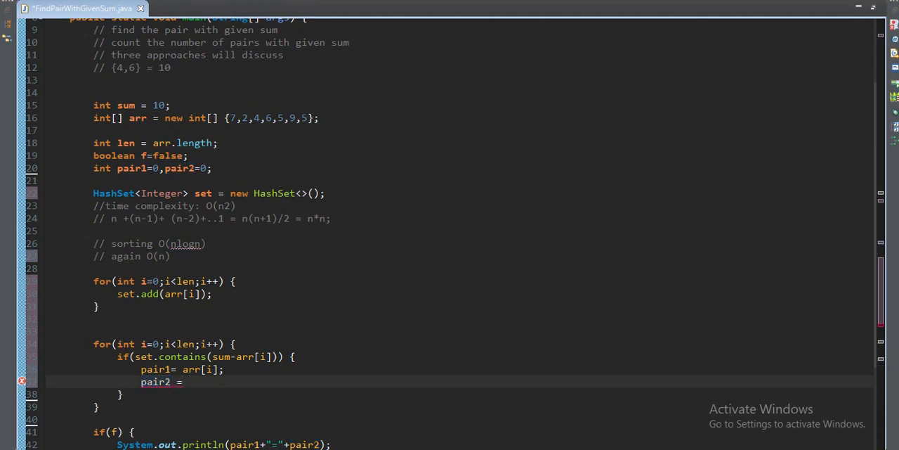
pyautogui.write('sum-')
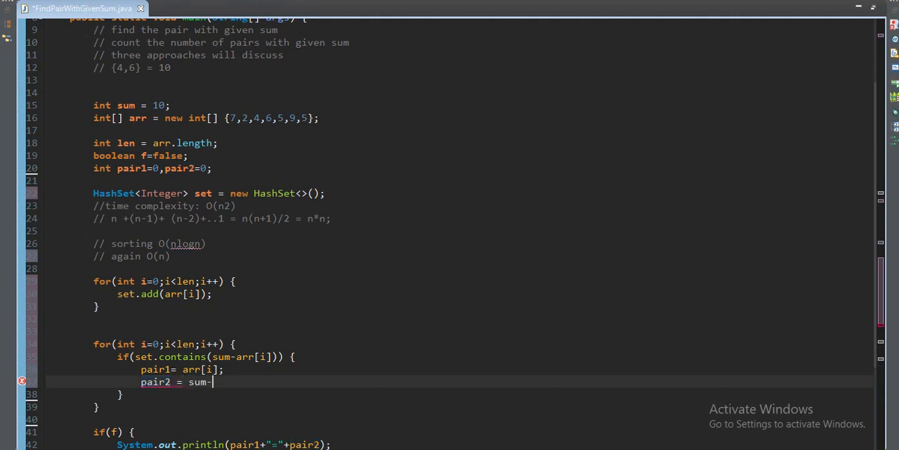
pyautogui.write('arr[i];')
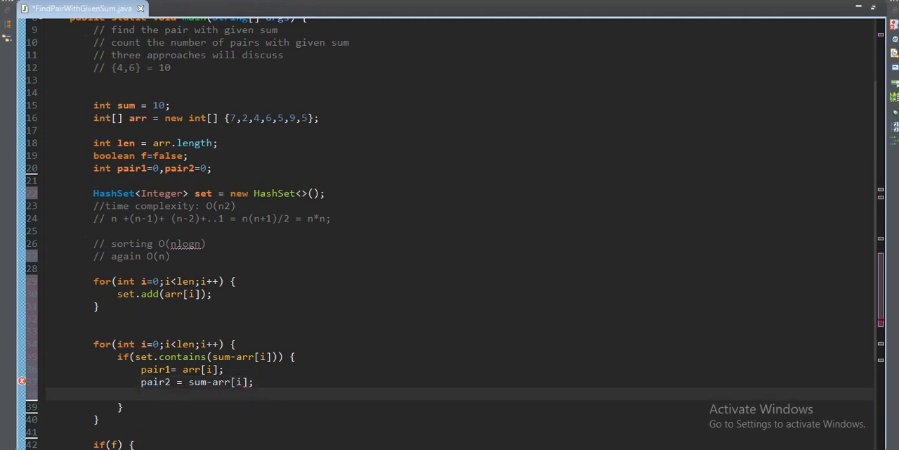
pyautogui.write('f=t')
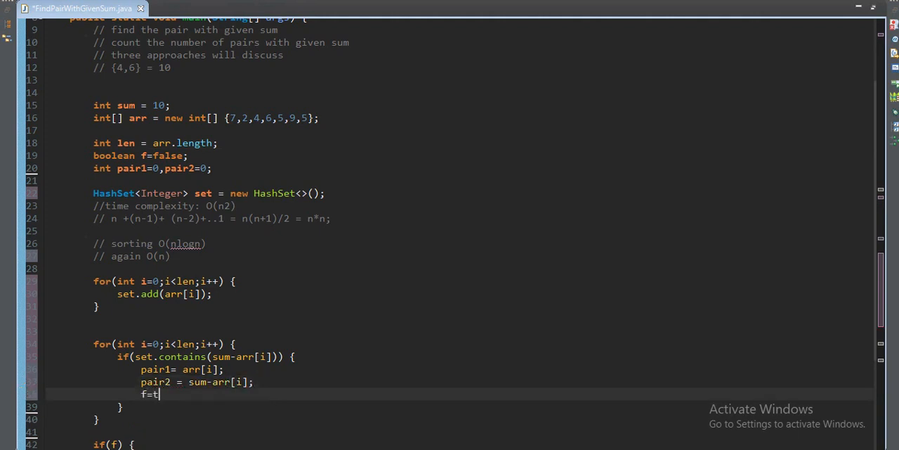
pyautogui.write('rue;')
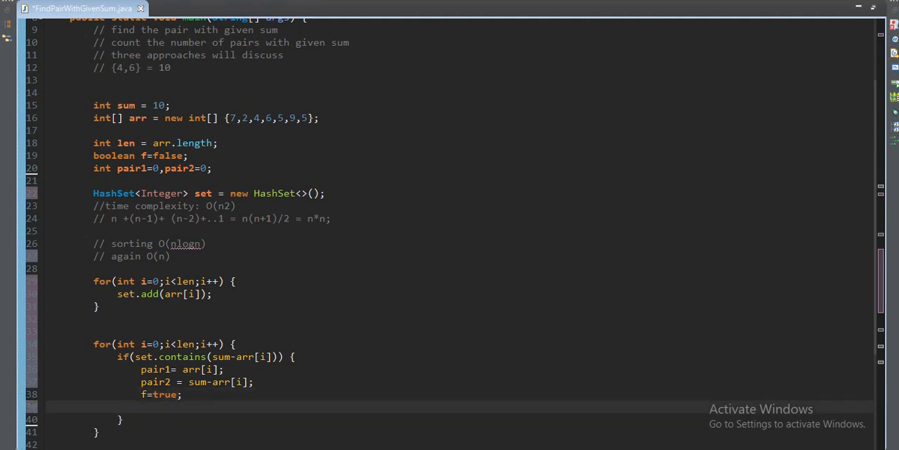
pyautogui.write('break;')
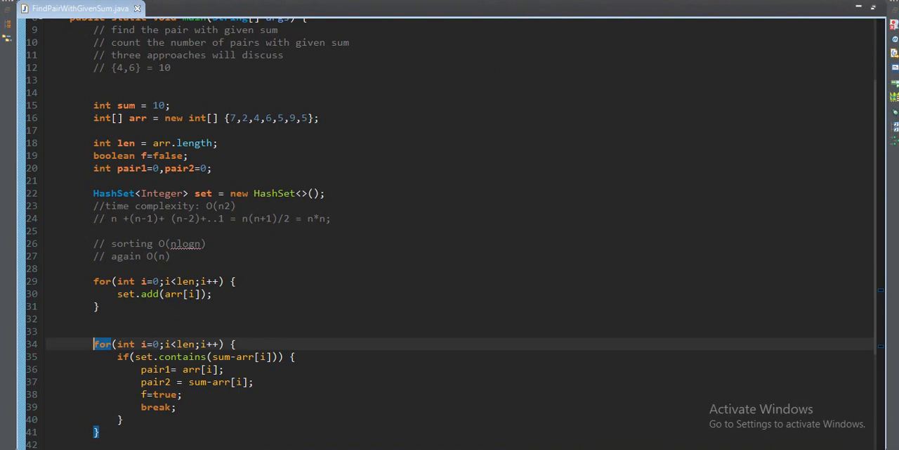
pyautogui.scroll(-3)
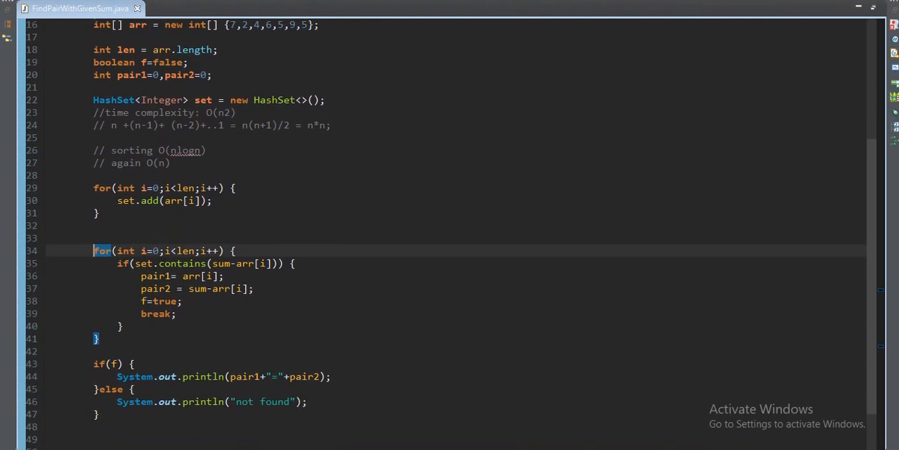
pyautogui.scroll(-3)
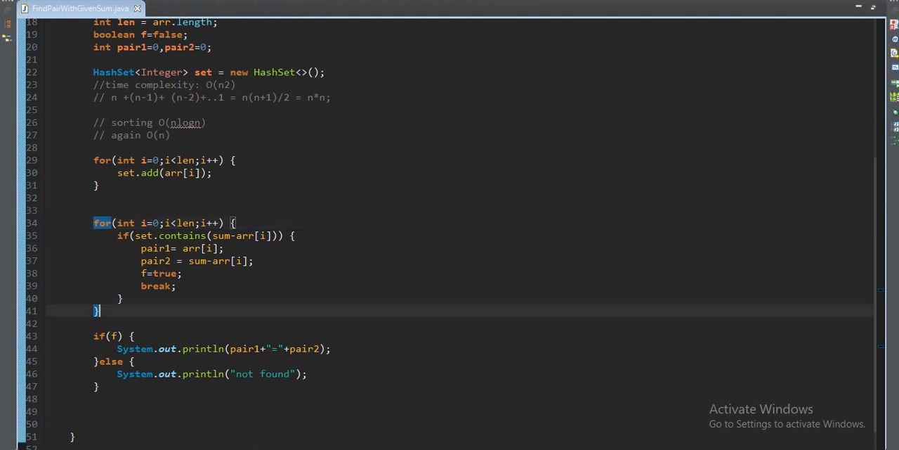
pyautogui.scroll(3)
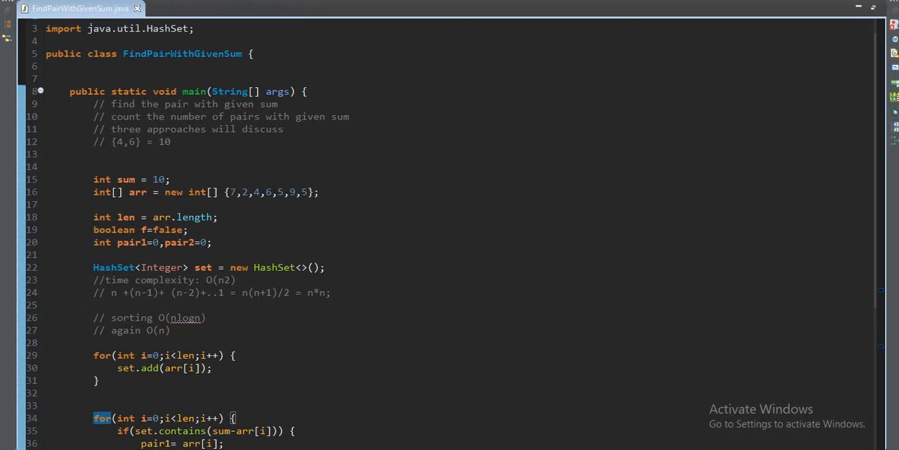
pyautogui.doubleClick(124, 117)
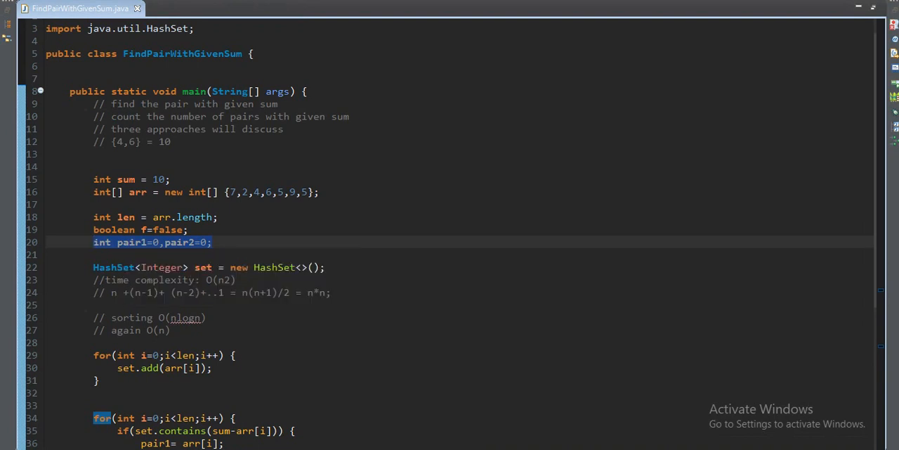
# - Add the comment line //List<int[]> list below the pair declarations
pyautogui.write('//')
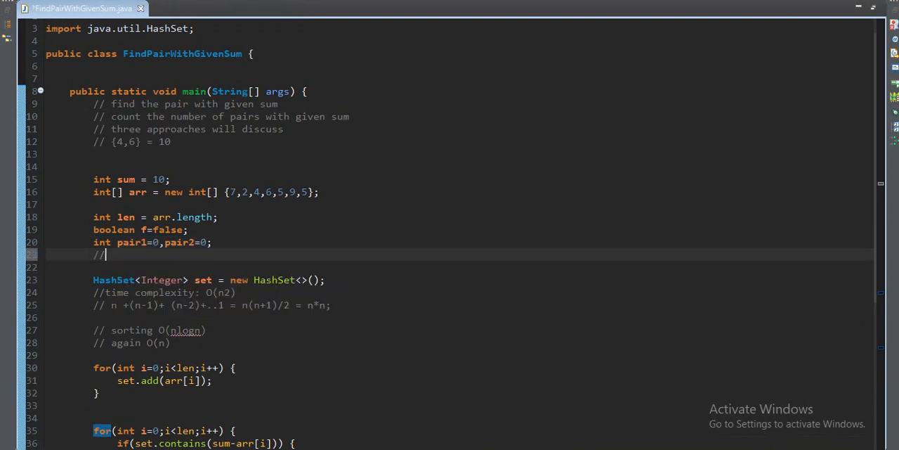
pyautogui.write('List<>')
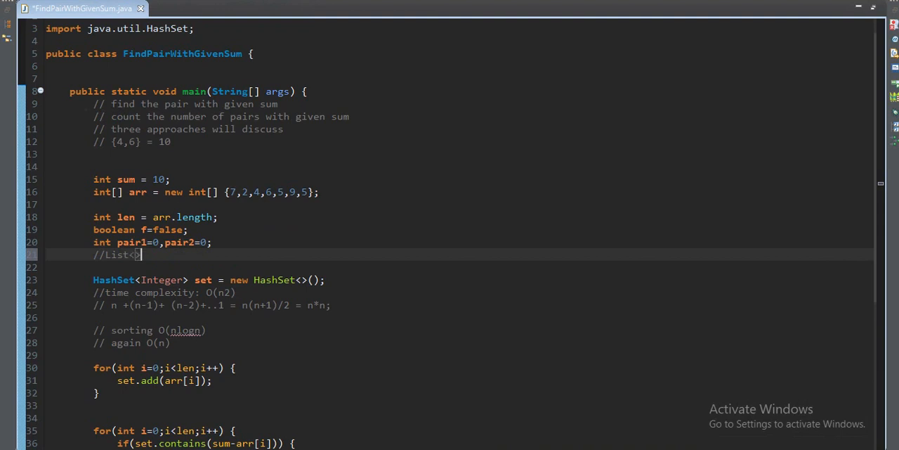
pyautogui.write('int[]')
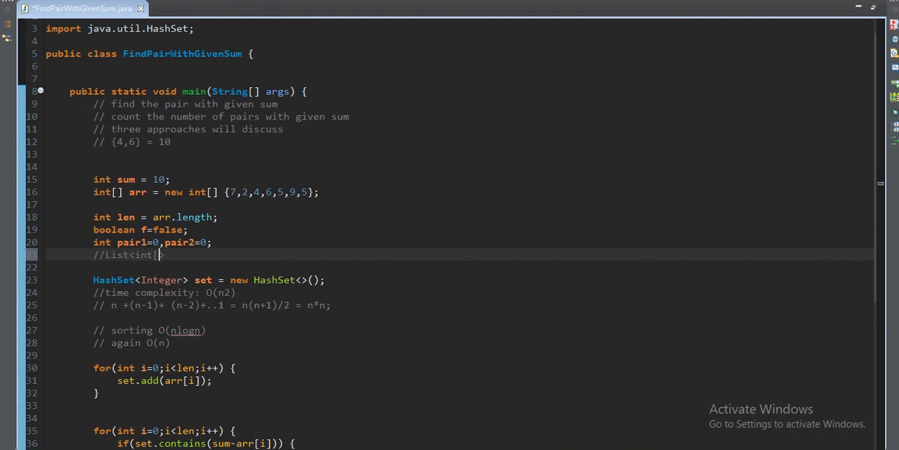
pyautogui.write(']>')
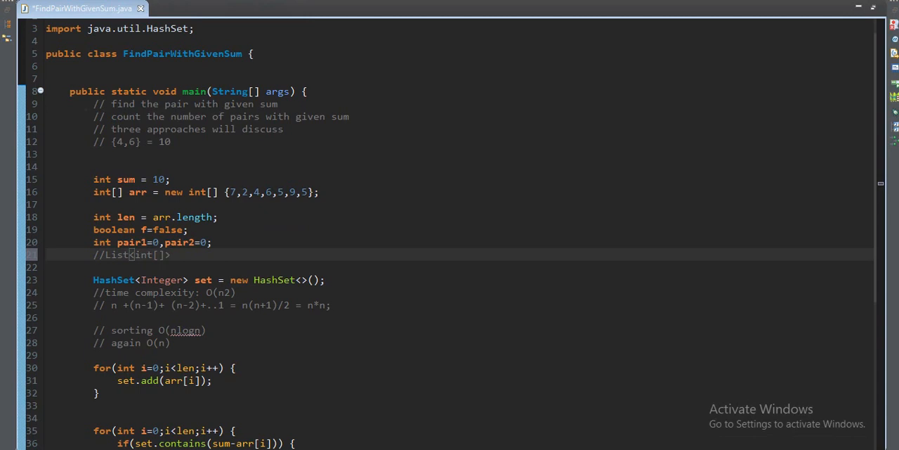
pyautogui.write('list')
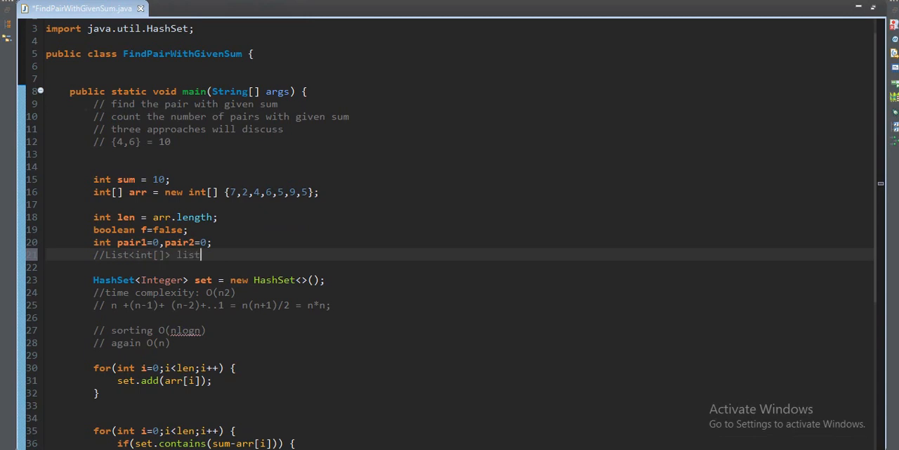
# - Scroll down and place the cursor at the end of the arr declaration
pyautogui.moveTo(105, 255); pyautogui.dragTo(200, 254)
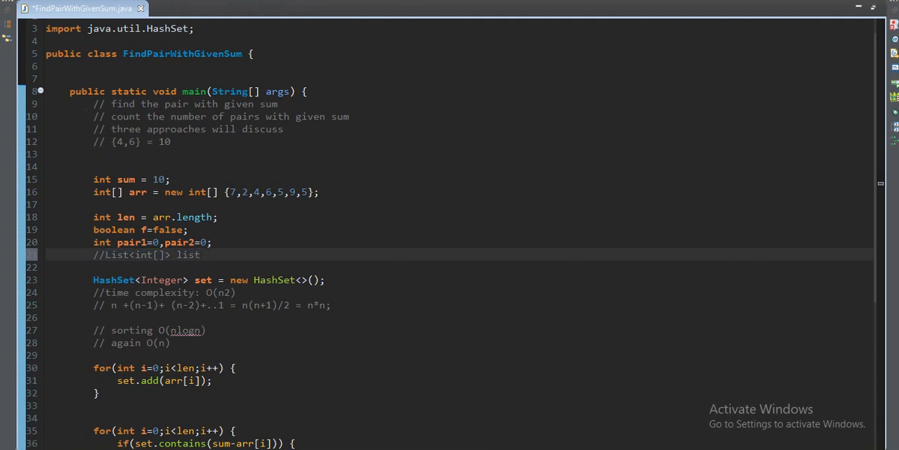
pyautogui.scroll(-3)
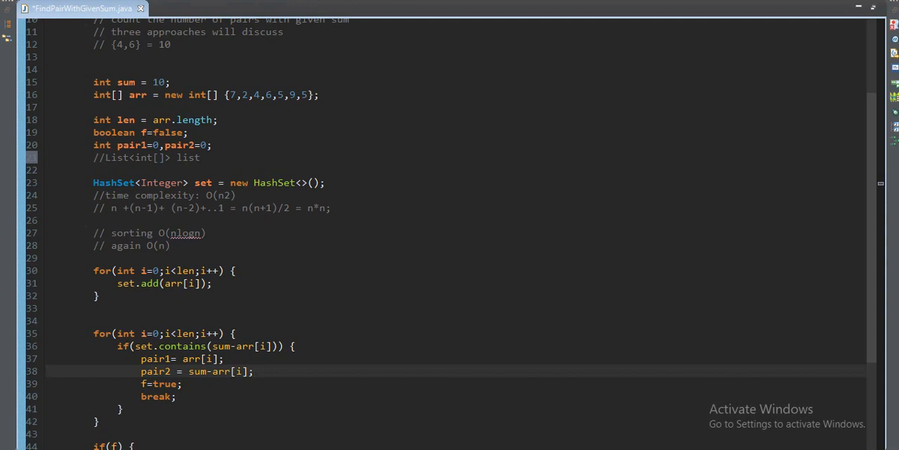
pyautogui.scroll(-3)
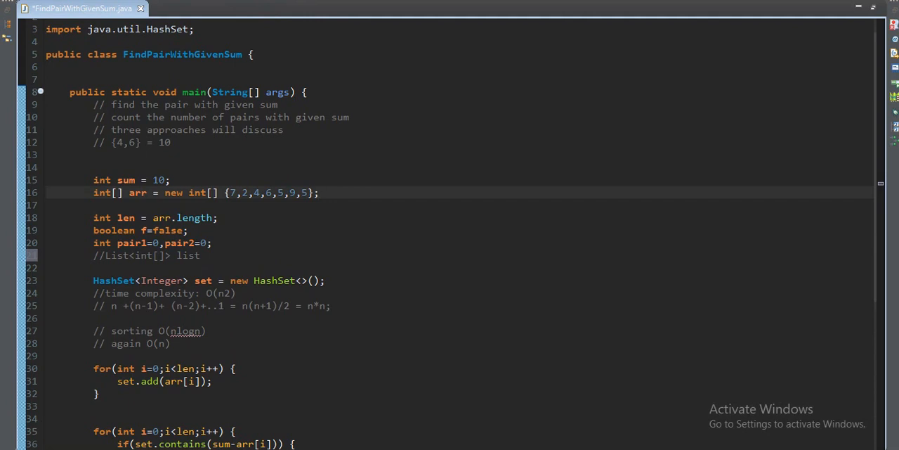
pyautogui.click(319, 193)
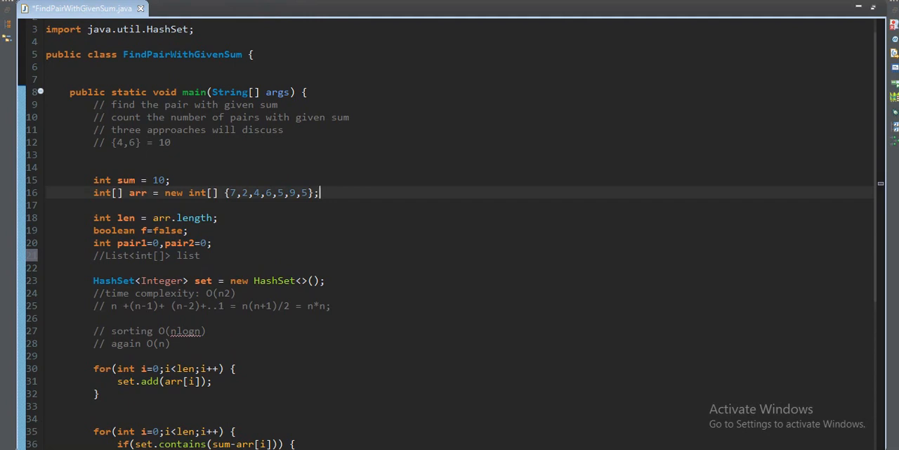